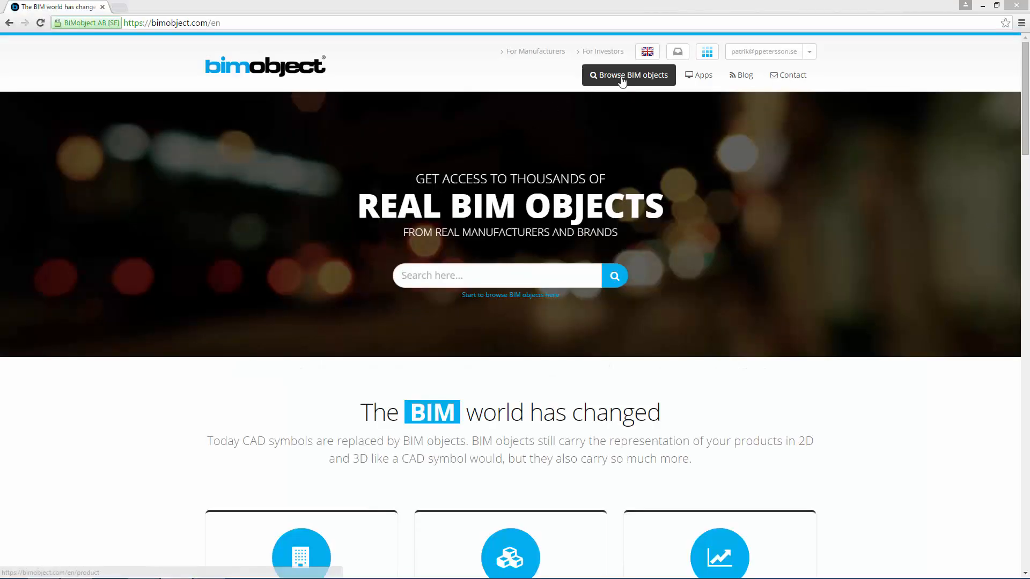
Browse all BIM objects and filter the catalogue to the Dynaco brand.
click(628, 75)
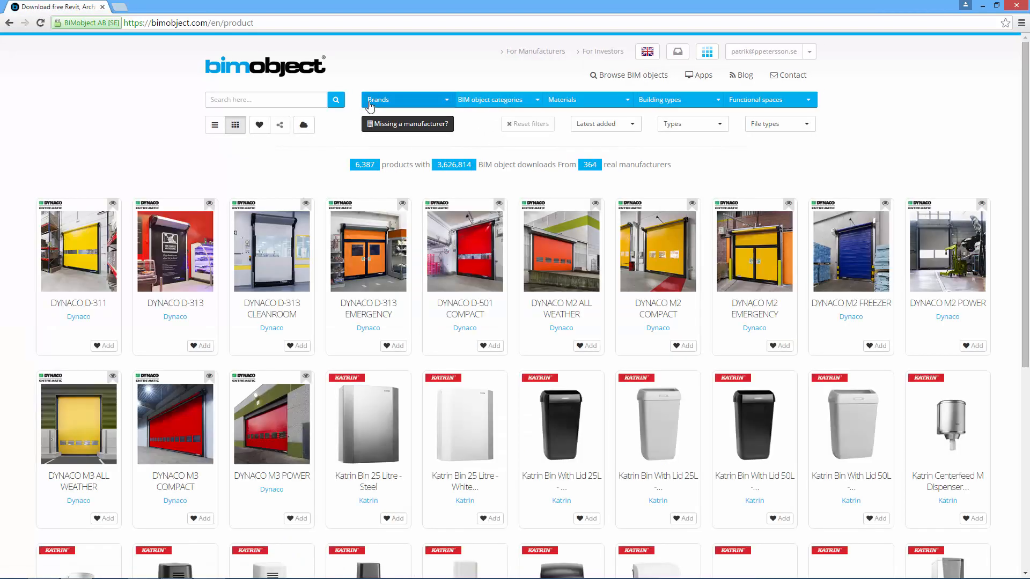
text(dynaco)
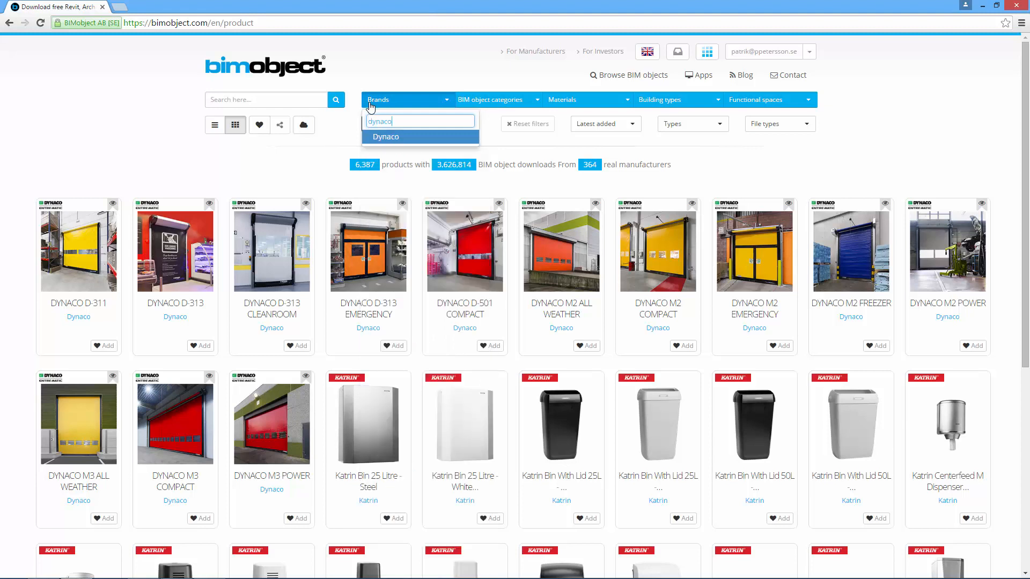
click(386, 137)
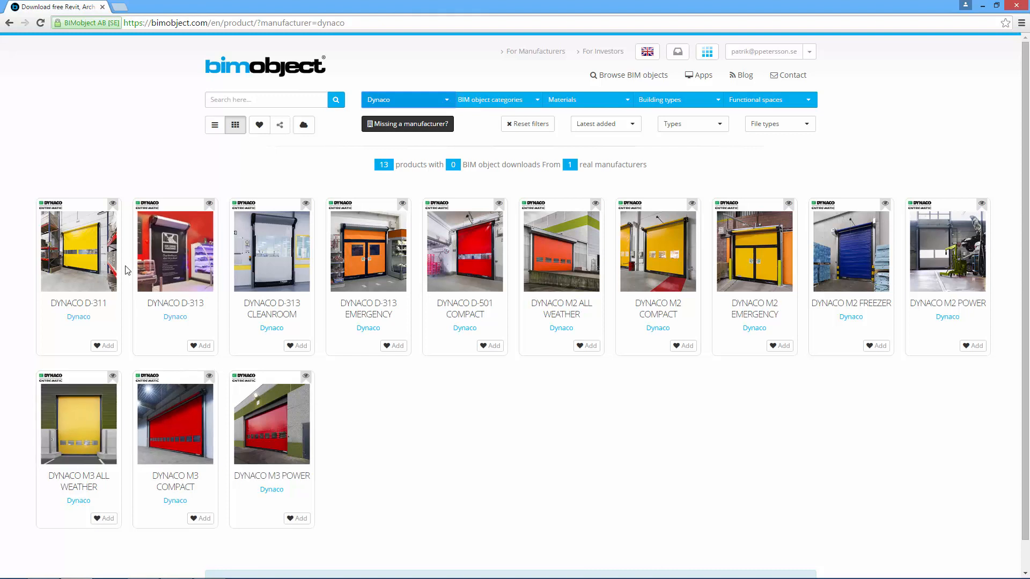
Open the DYNACO D-311 page and review its classification and download options.
click(77, 245)
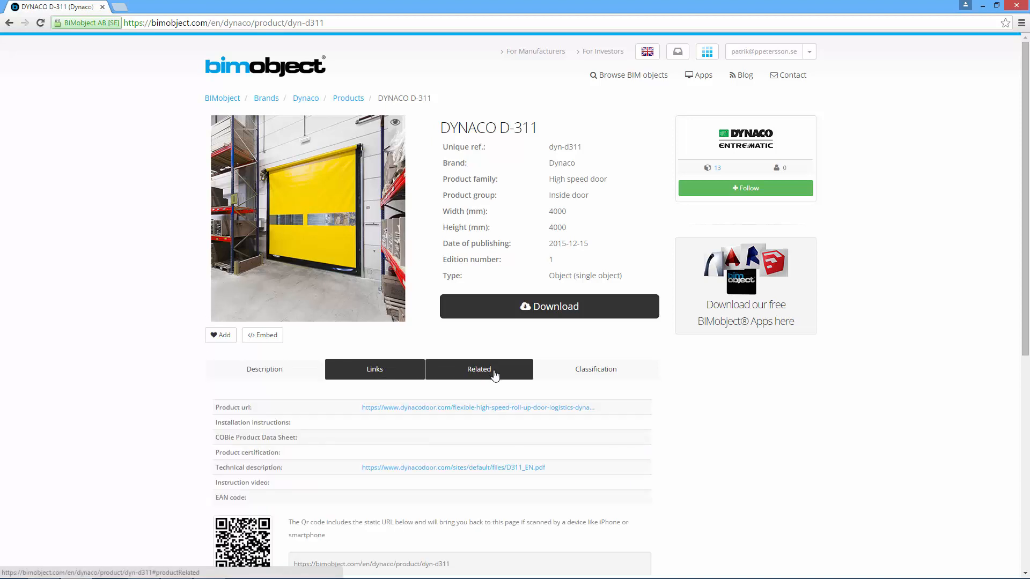
click(595, 368)
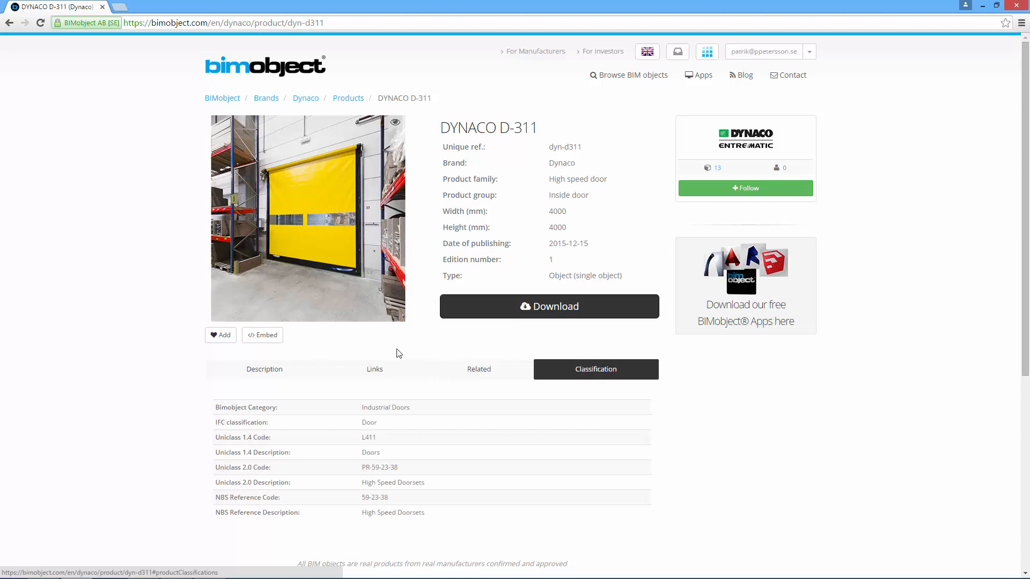
click(548, 306)
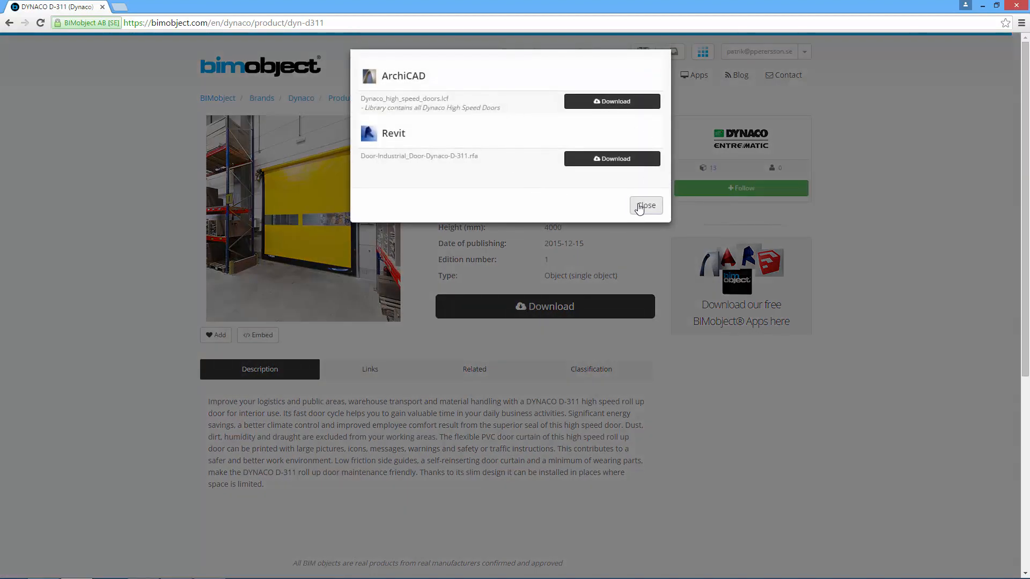
click(645, 206)
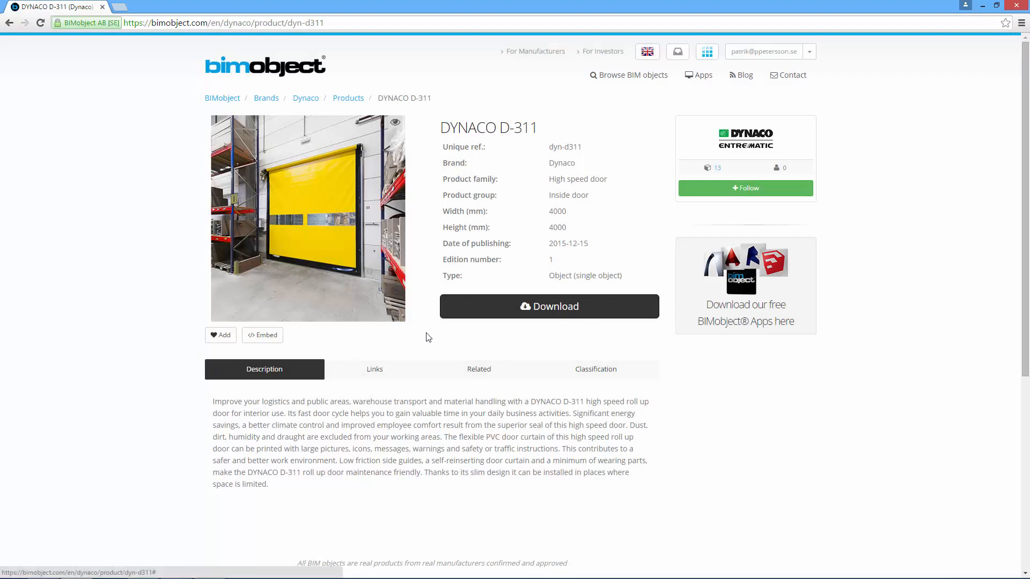
Switch to ArchiCAD and show the linked Dynaco doors in the Door Default Settings.
key(alt+tab)
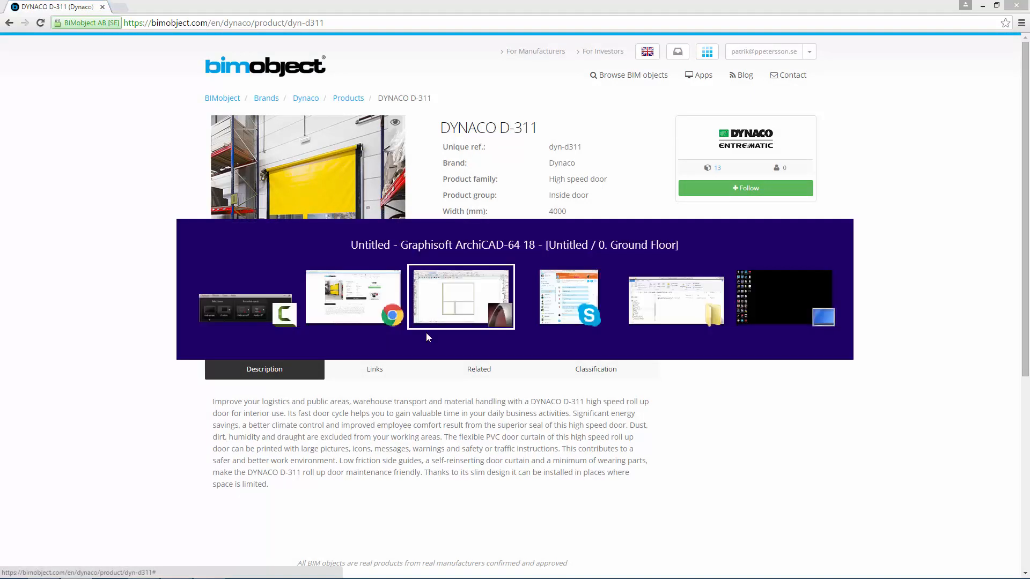
click(462, 296)
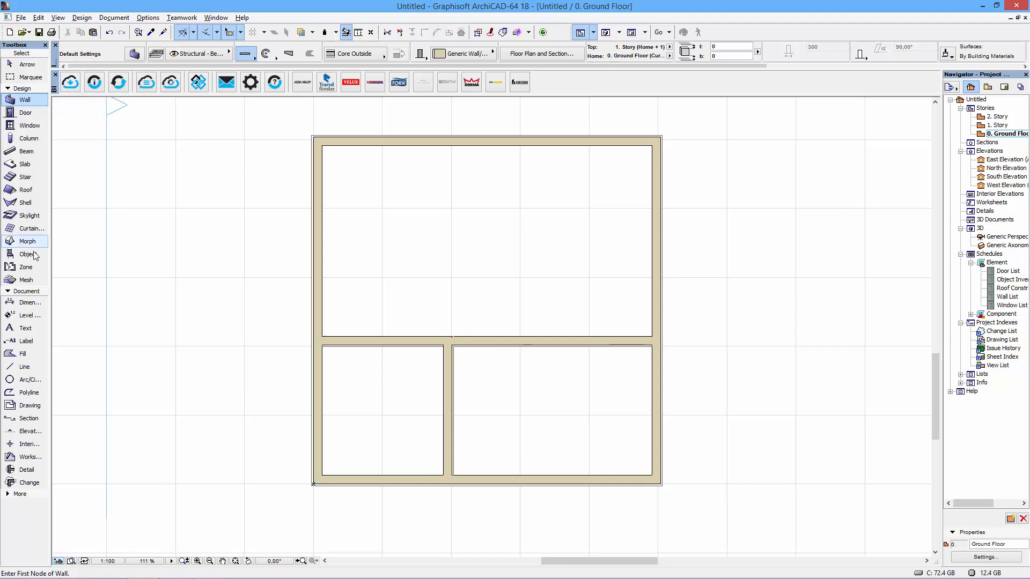
click(25, 112)
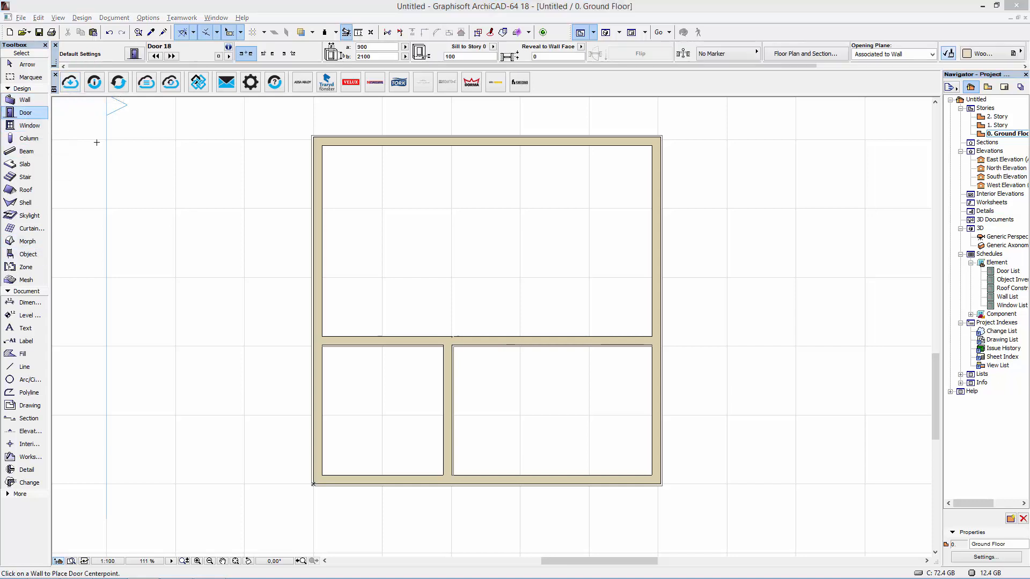
click(134, 53)
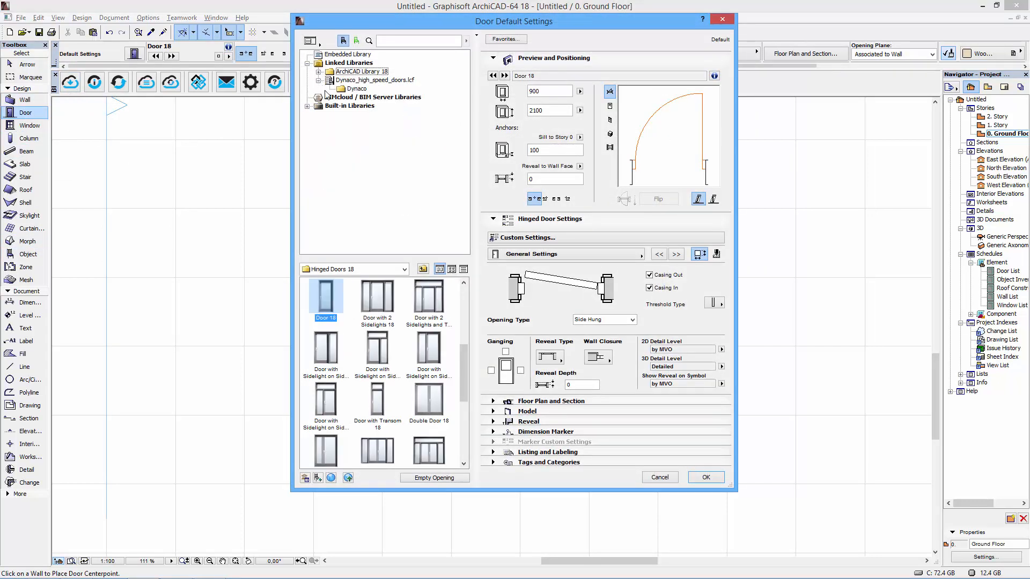
click(356, 88)
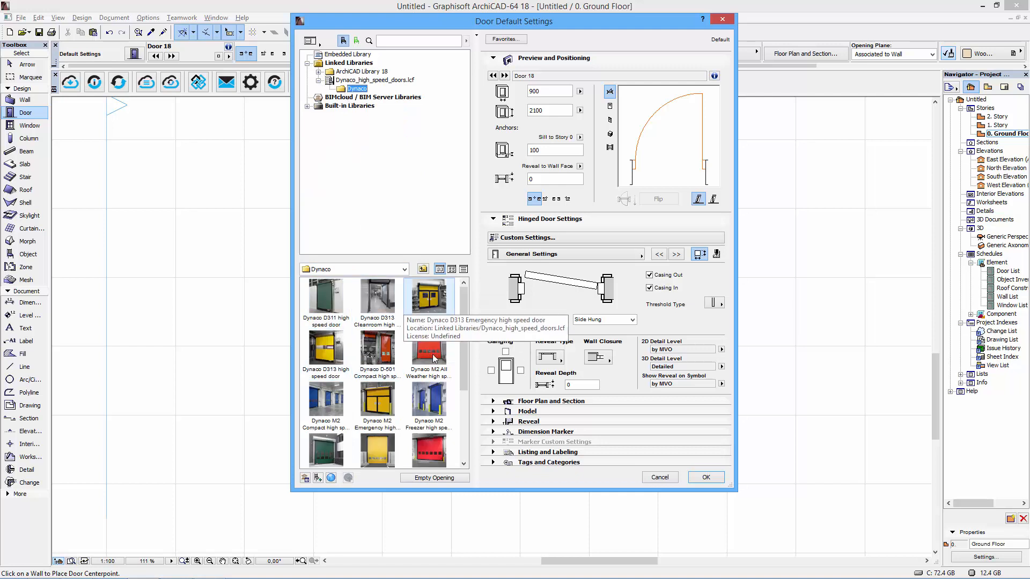
Preview the D313, M2 and M3 Dynaco doors, then choose the D311 high speed door.
click(325, 299)
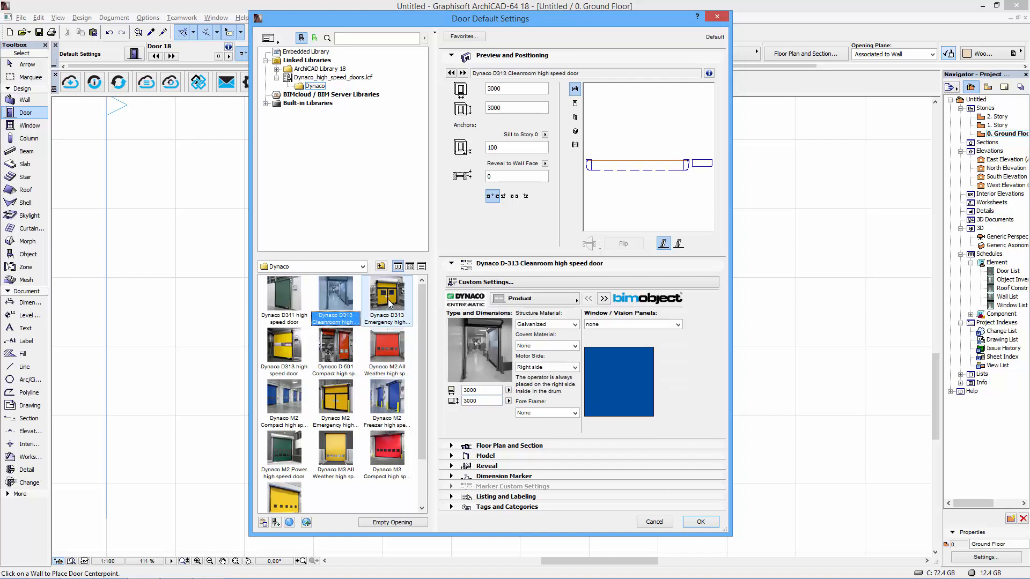
click(386, 344)
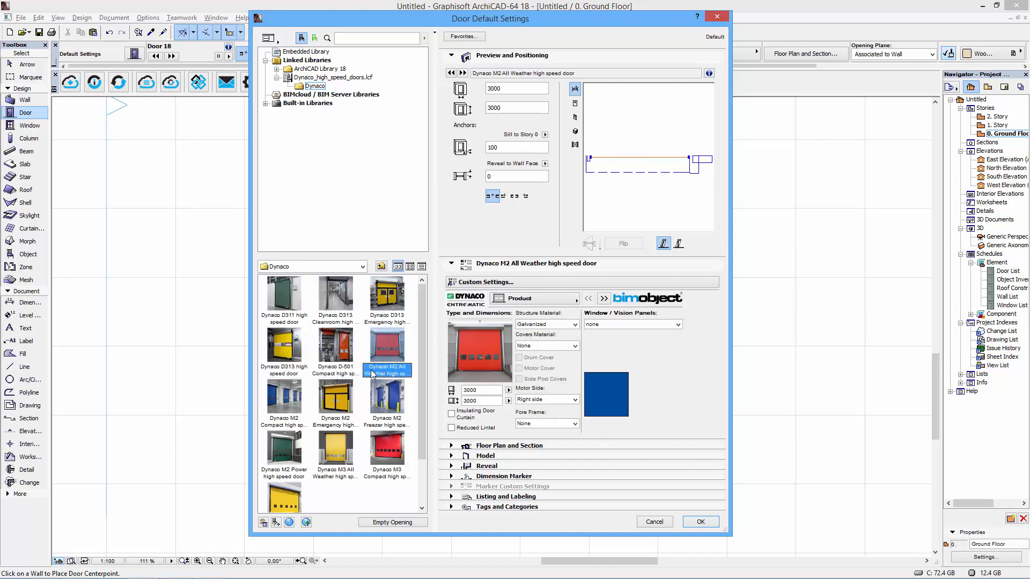
click(386, 397)
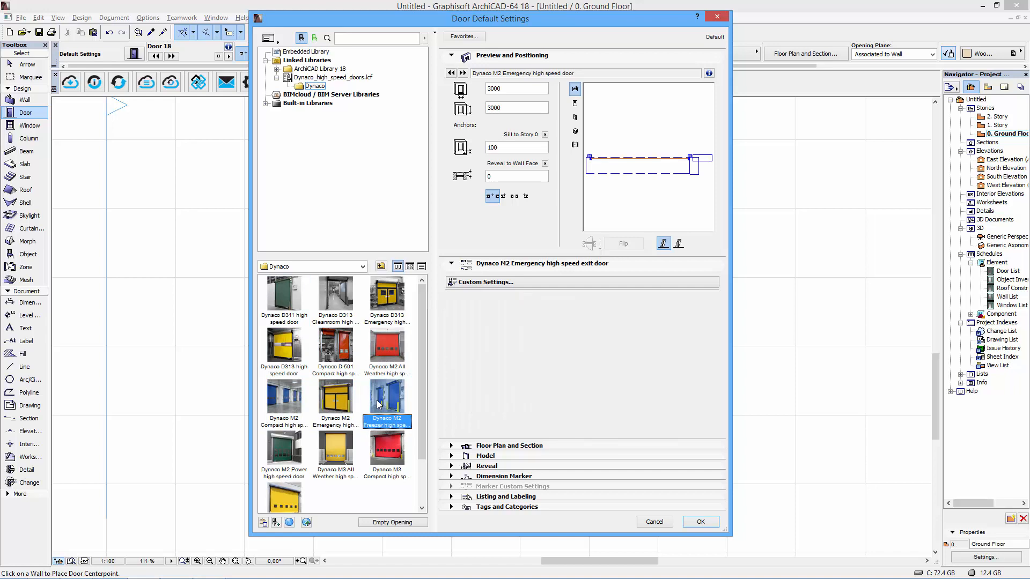
click(387, 456)
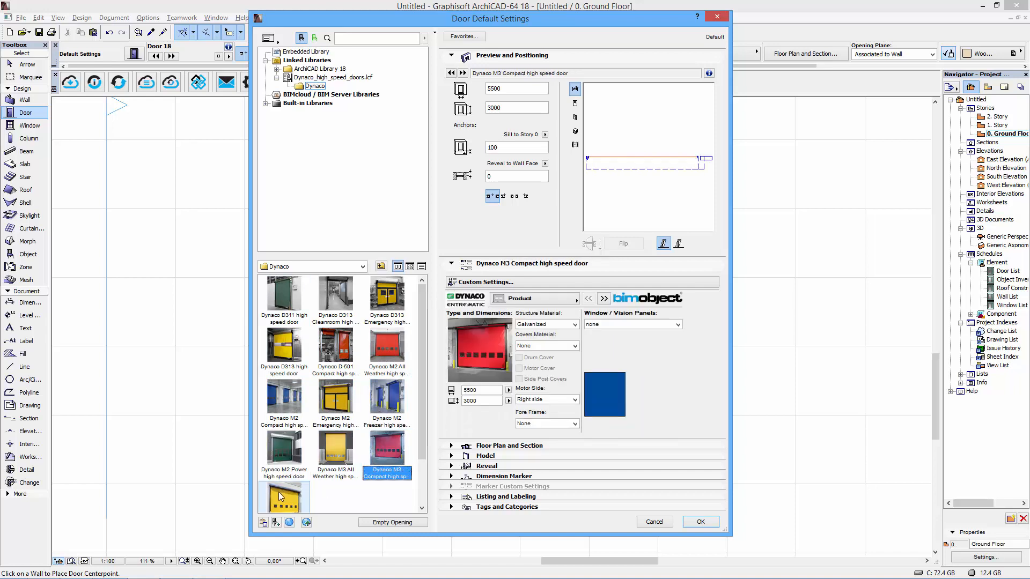
click(284, 295)
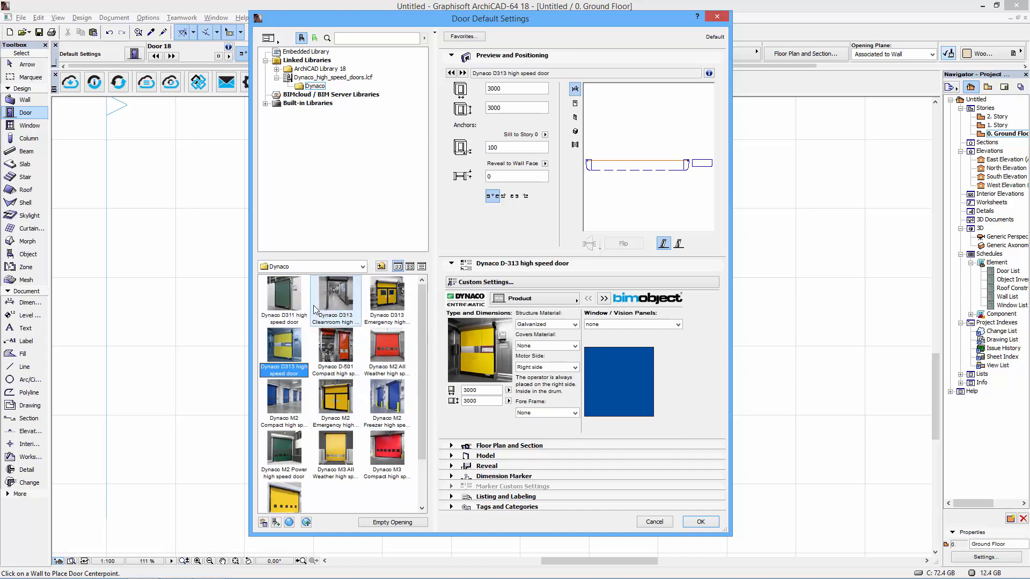
click(283, 296)
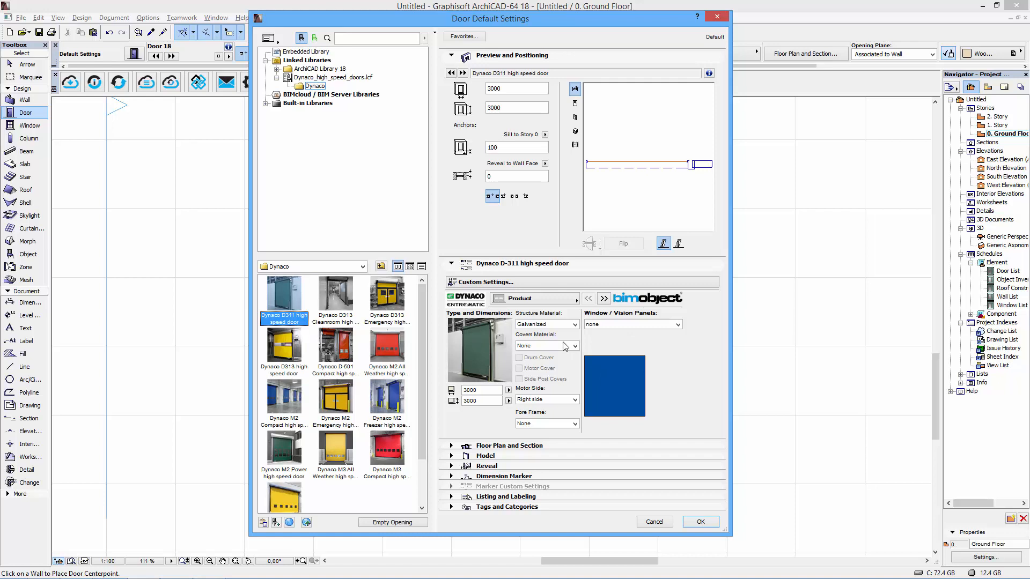
Set the covers material to Galvanized and review the motor side and vision panel options.
click(573, 324)
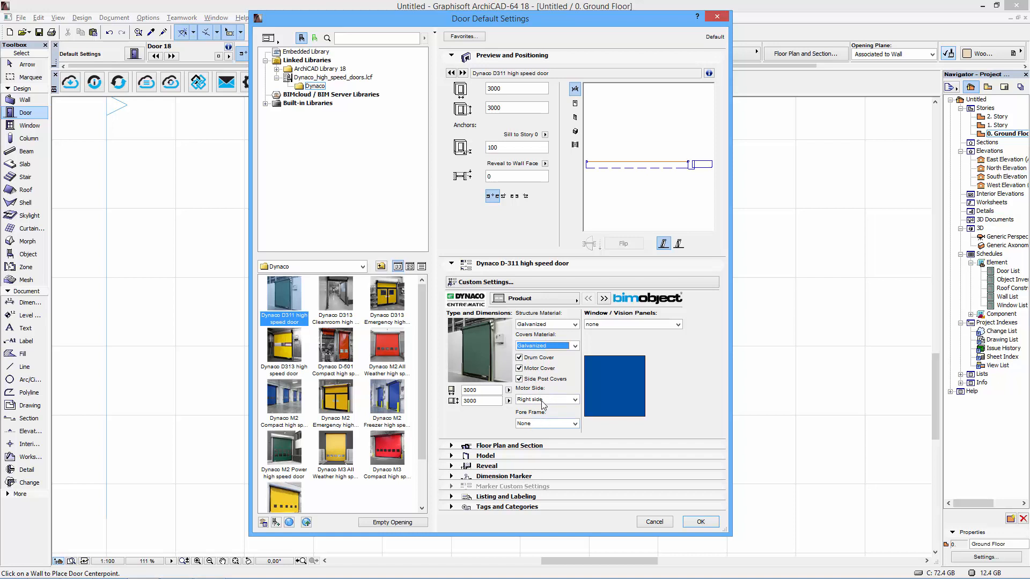
click(542, 423)
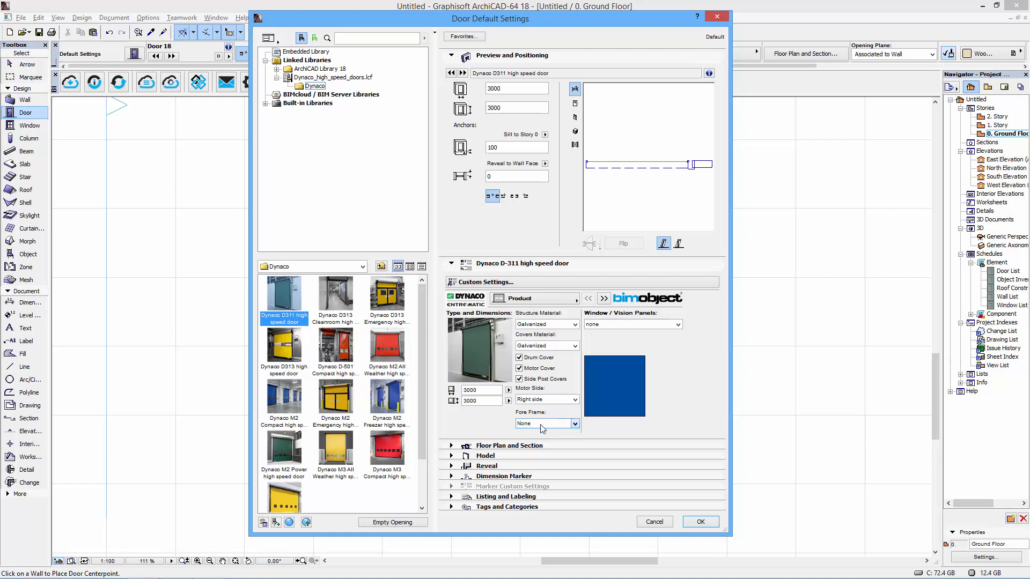
click(677, 324)
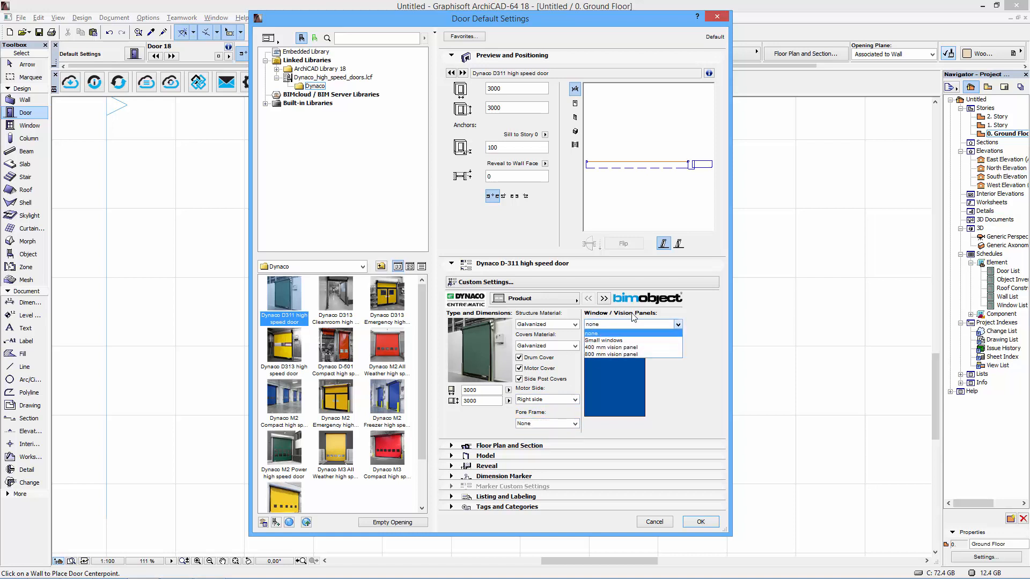
click(610, 333)
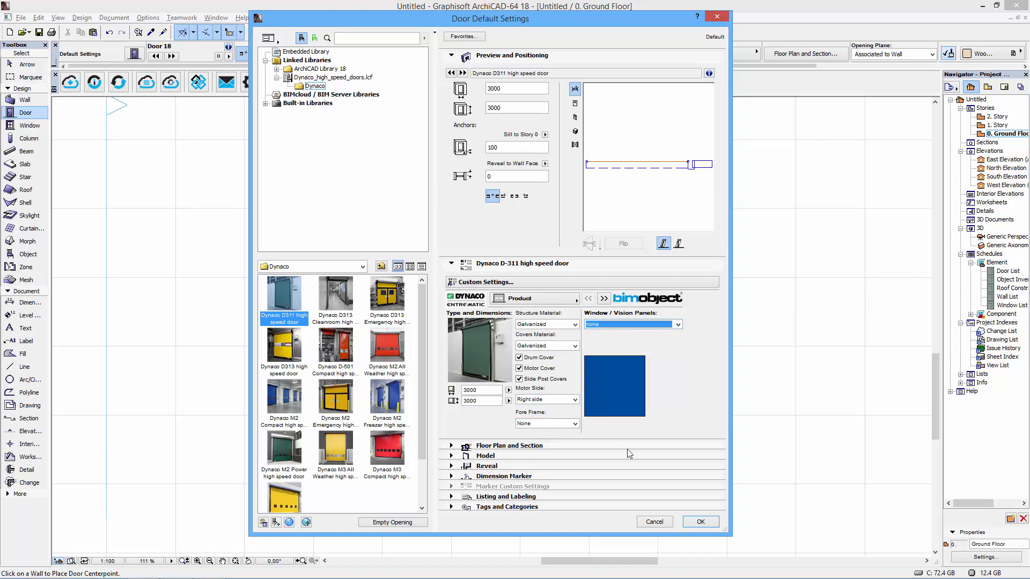
Accept the D-311 settings and place the door in the lower-left room's bottom wall.
click(699, 521)
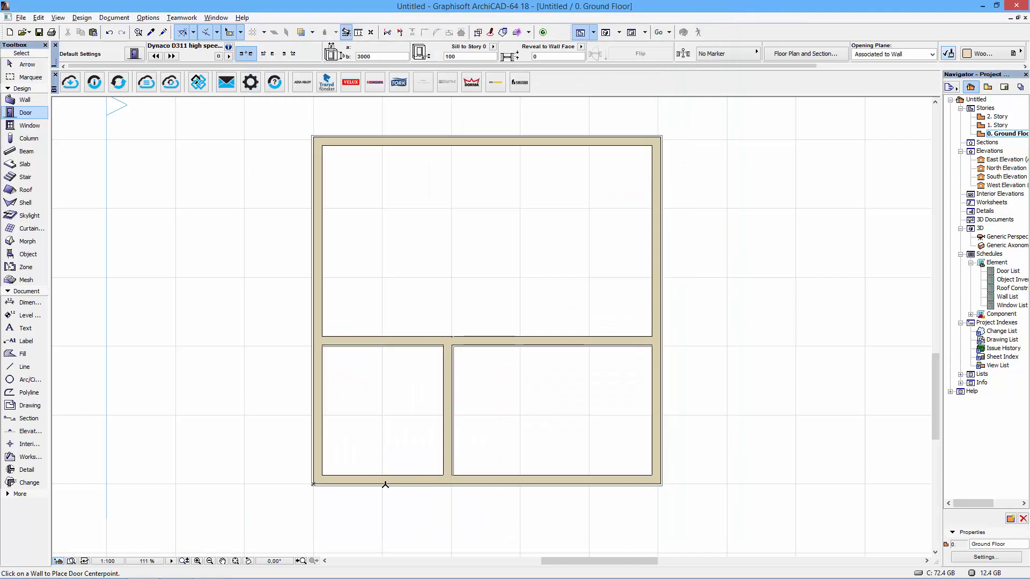
click(383, 483)
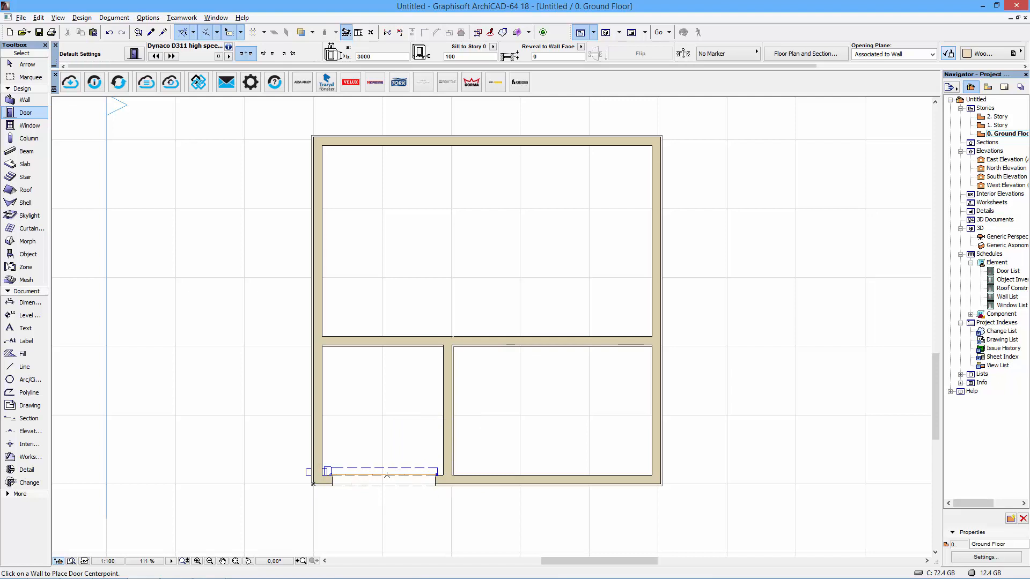
click(27, 64)
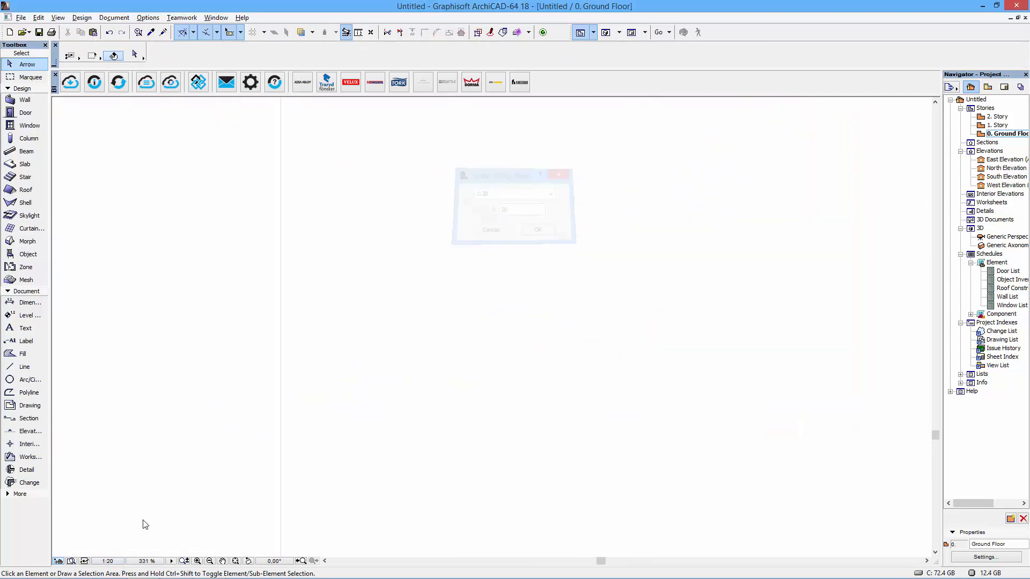
Select the orange-curtained D-311 door in the 3D view.
click(537, 229)
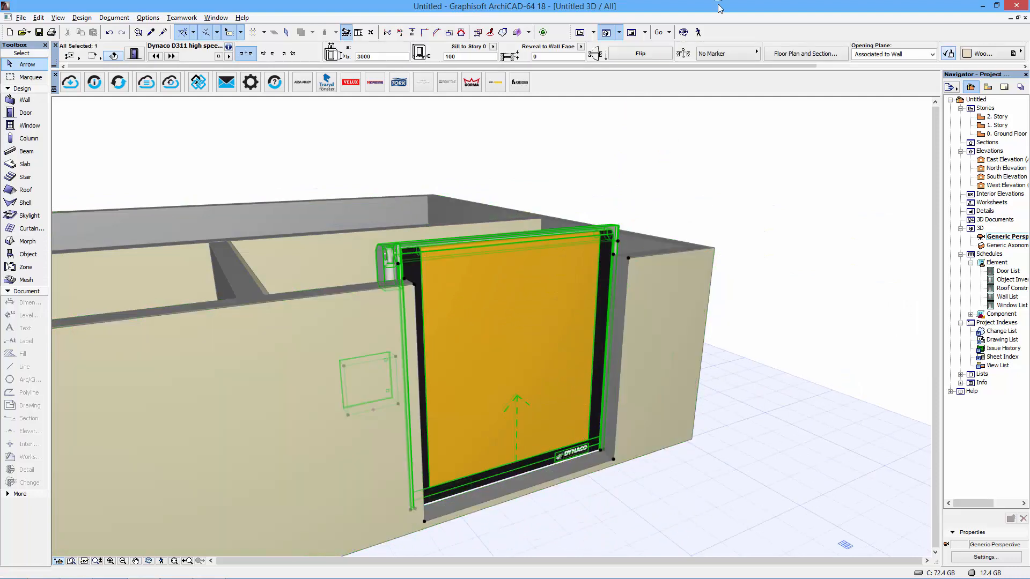
Set the surrounding walls' top to Not Linked with a 4000 mm height.
click(470, 55)
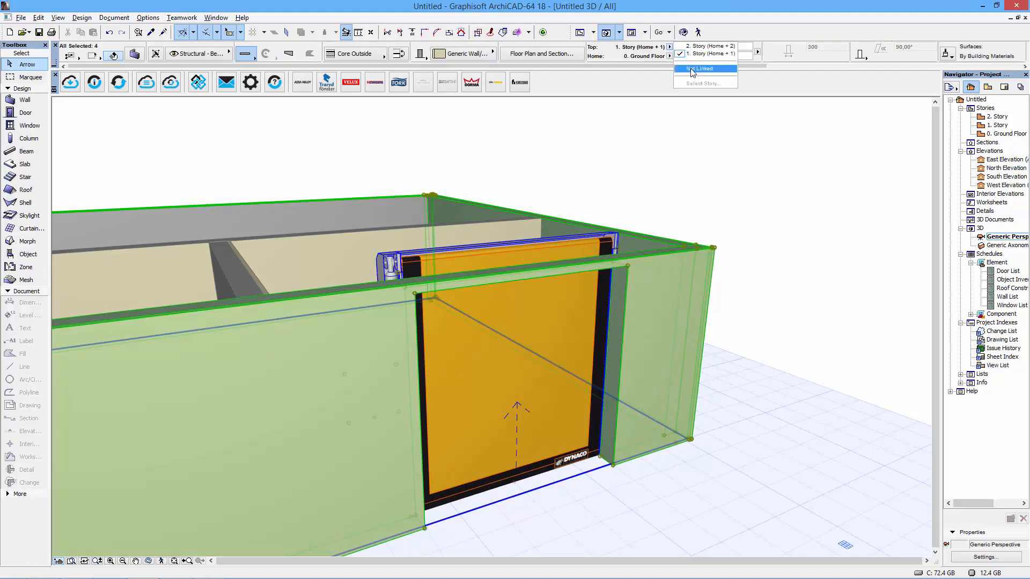
click(703, 68)
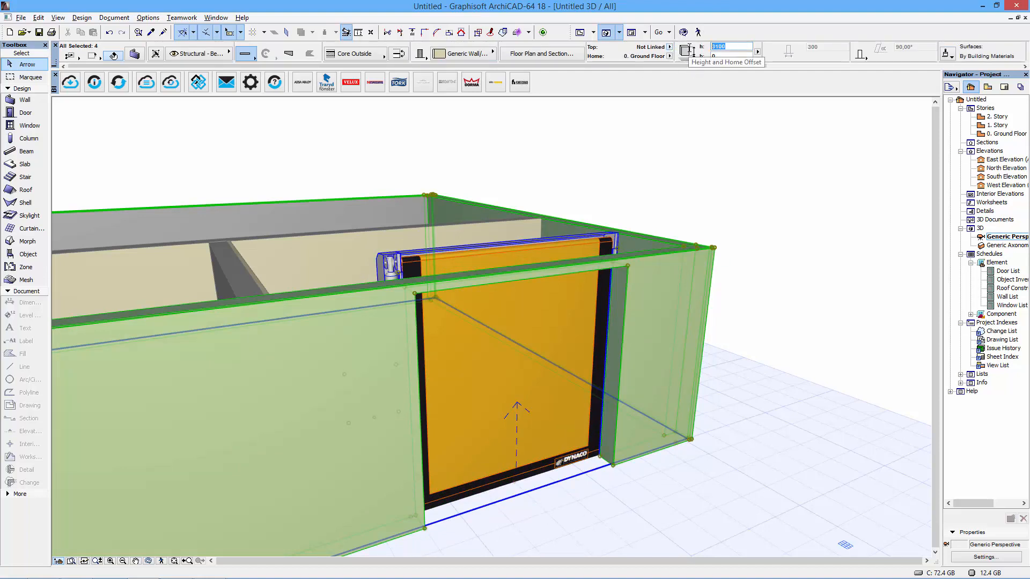
text(4000)
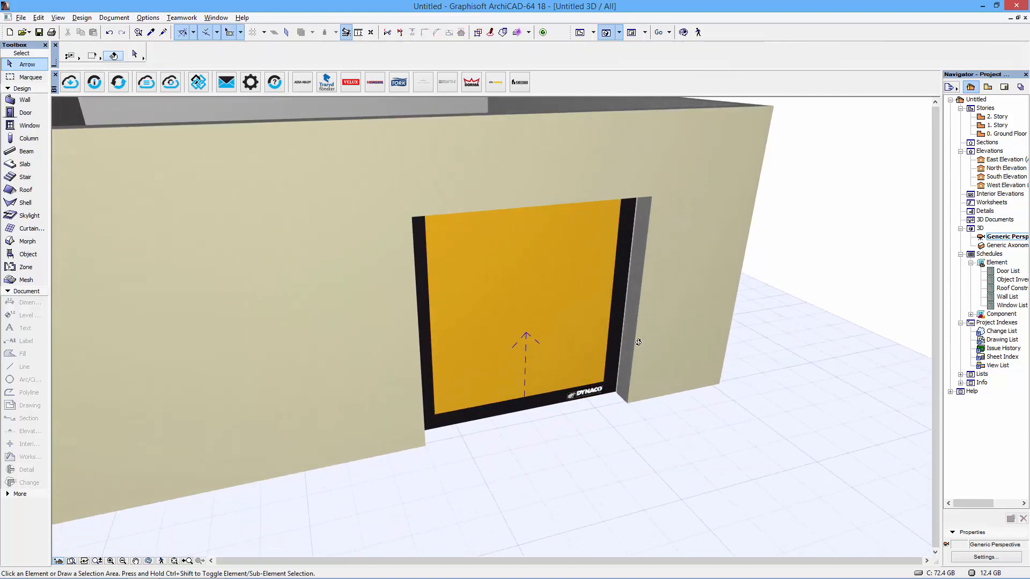
drag(637, 341, 688, 383)
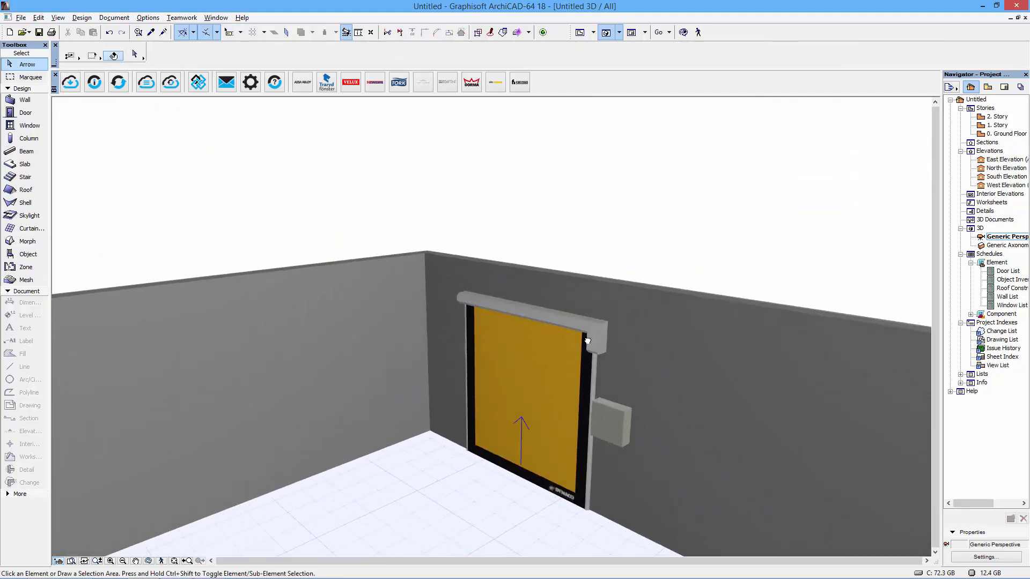
Orbit to the D-311 door, select it and open its selection settings.
drag(585, 340, 655, 333)
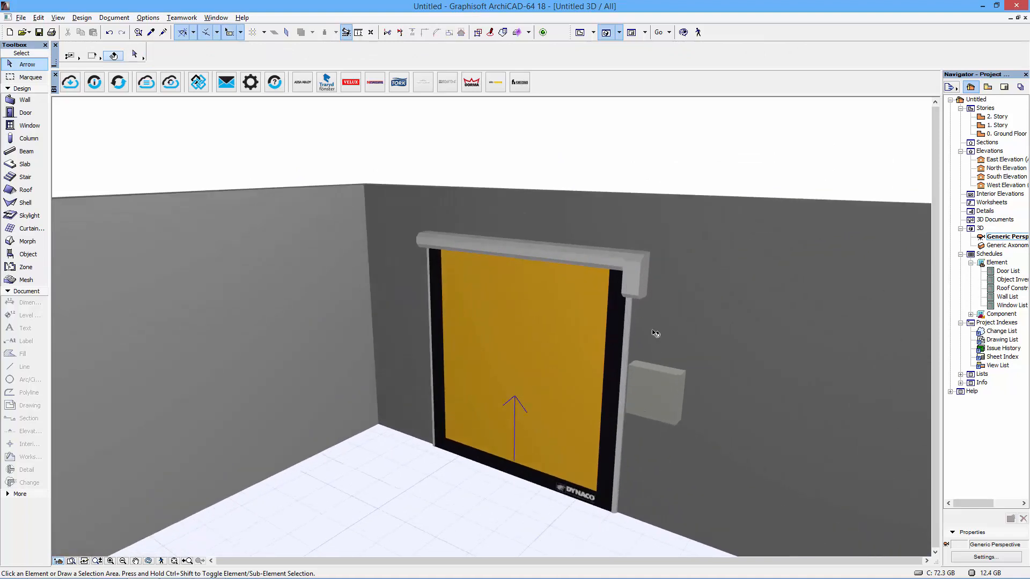
click(526, 328)
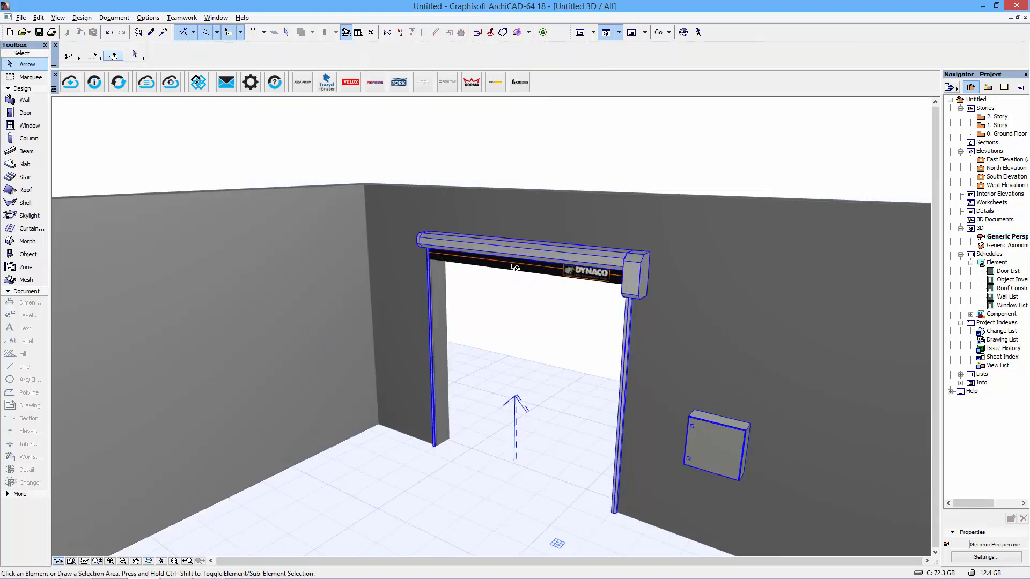
click(530, 269)
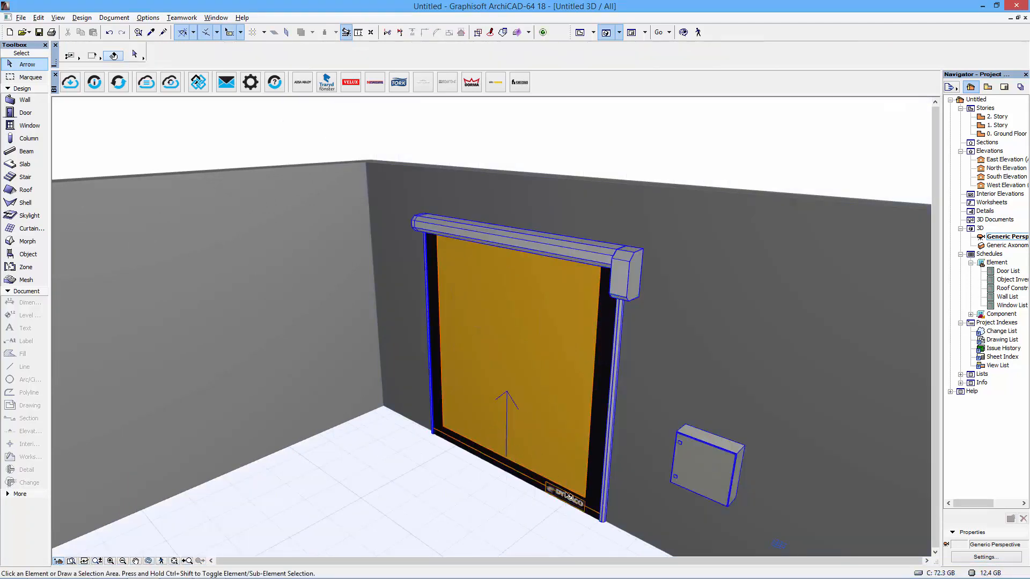
click(526, 361)
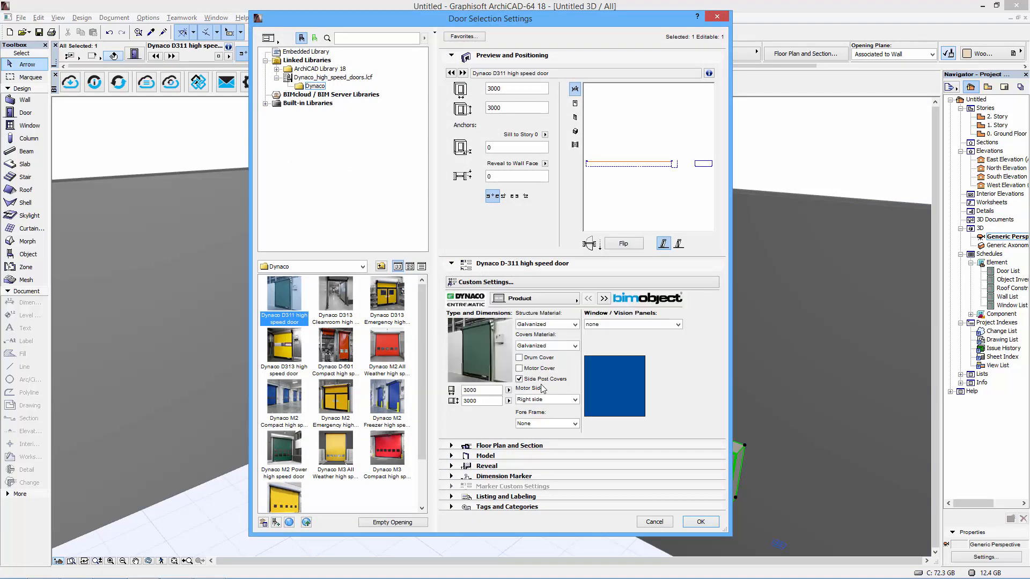
Set the door's vision panels to Small windows with 3 window columns and confirm.
click(699, 521)
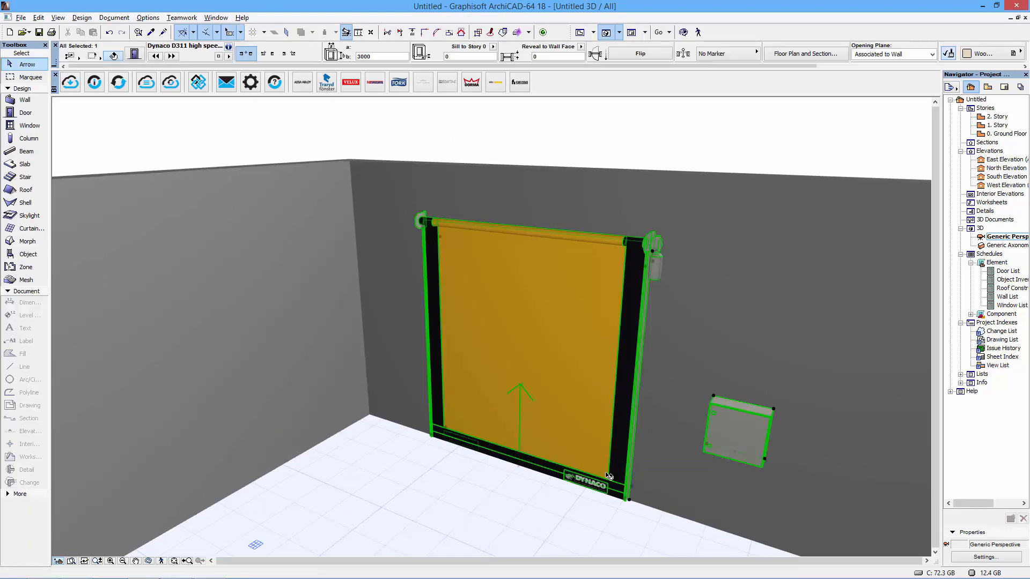
mouse_move(603, 471)
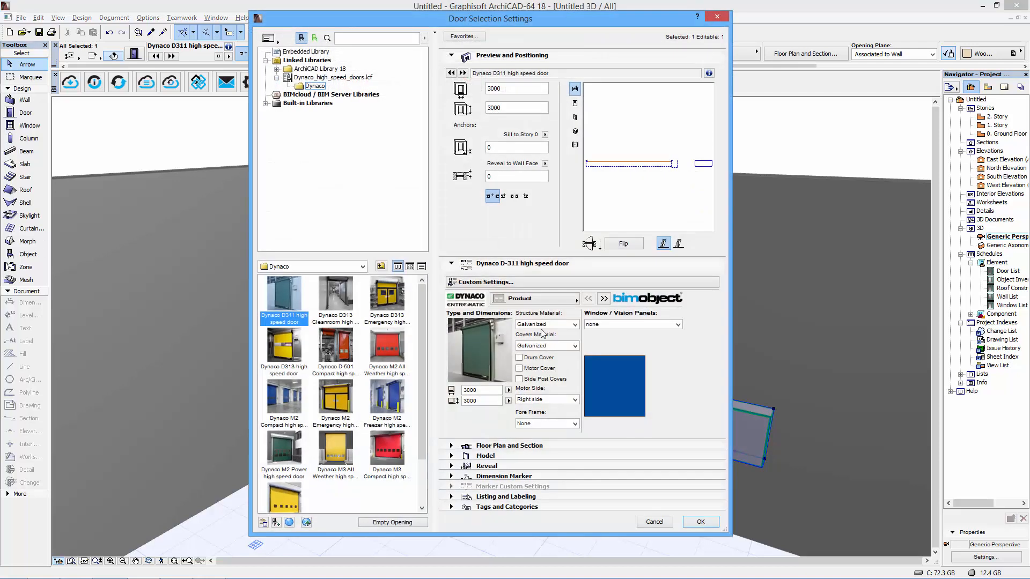
click(676, 324)
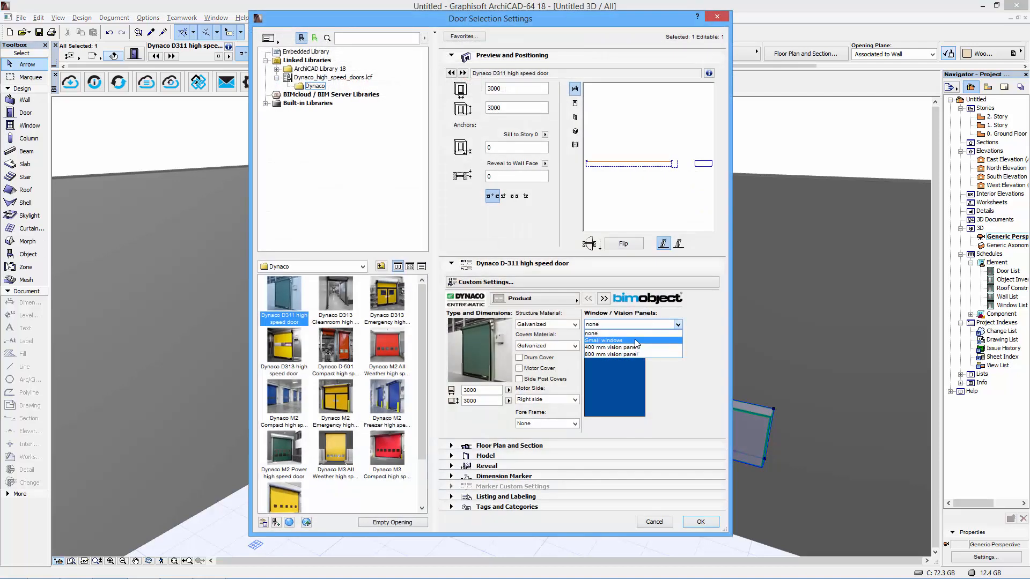
click(602, 340)
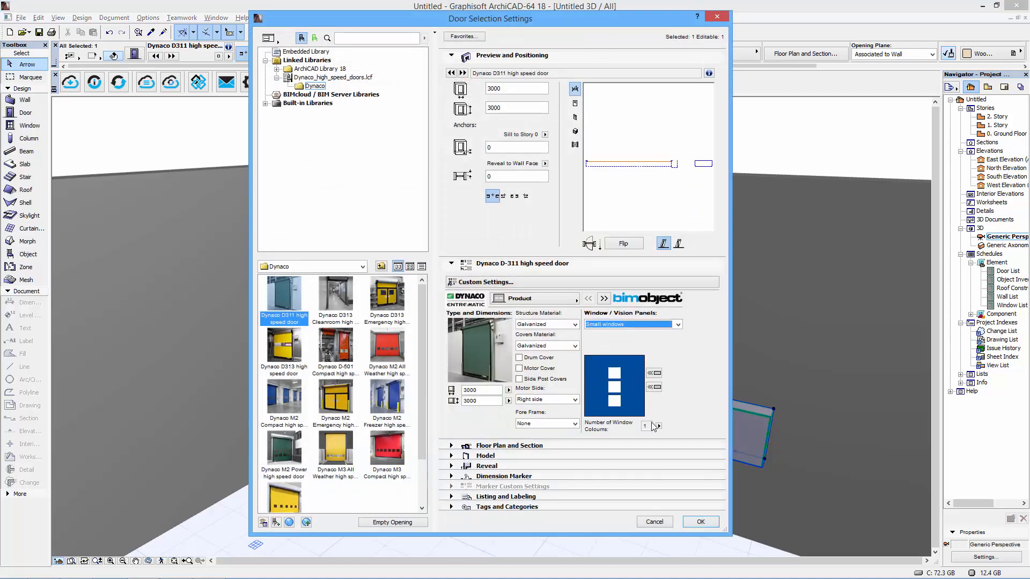
click(657, 427)
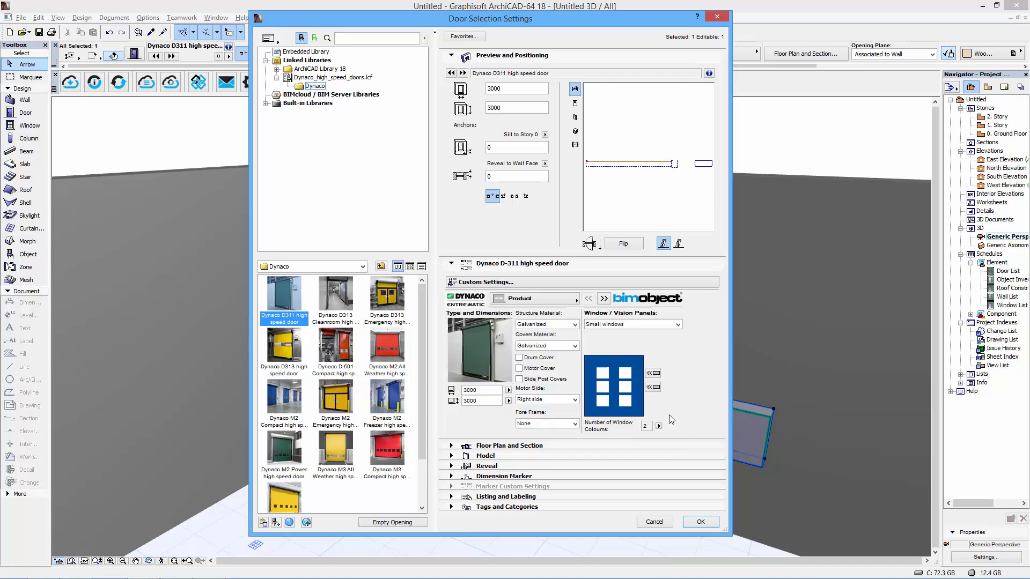
click(658, 425)
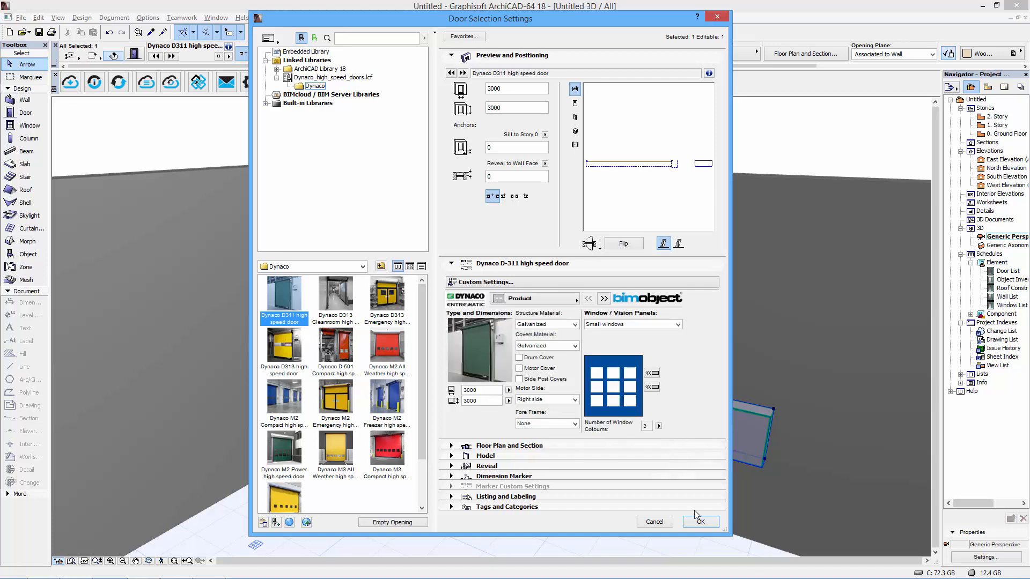
click(700, 521)
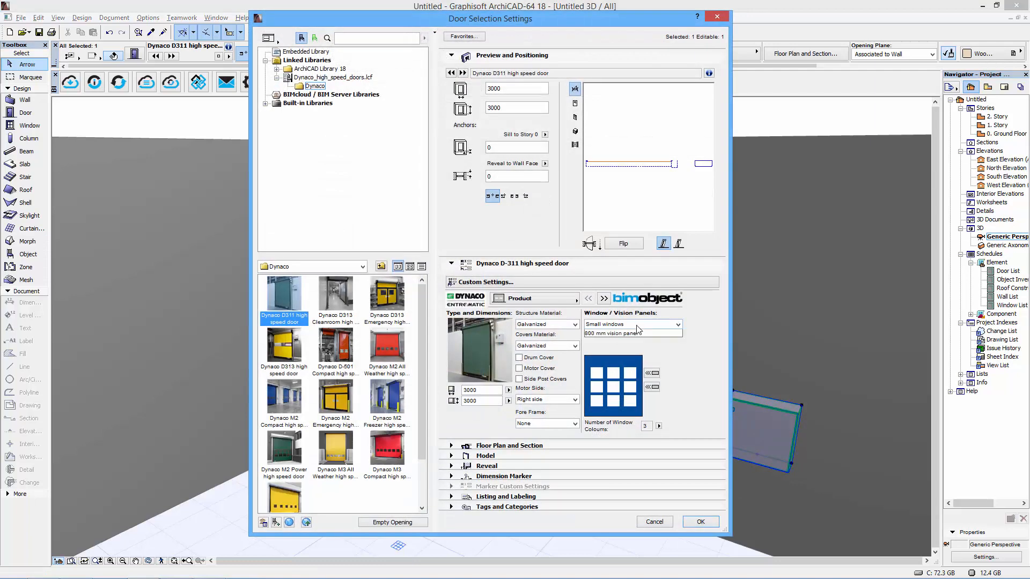
Switch the door's vision panels to 800 mm, apply, and reopen the door settings.
click(632, 324)
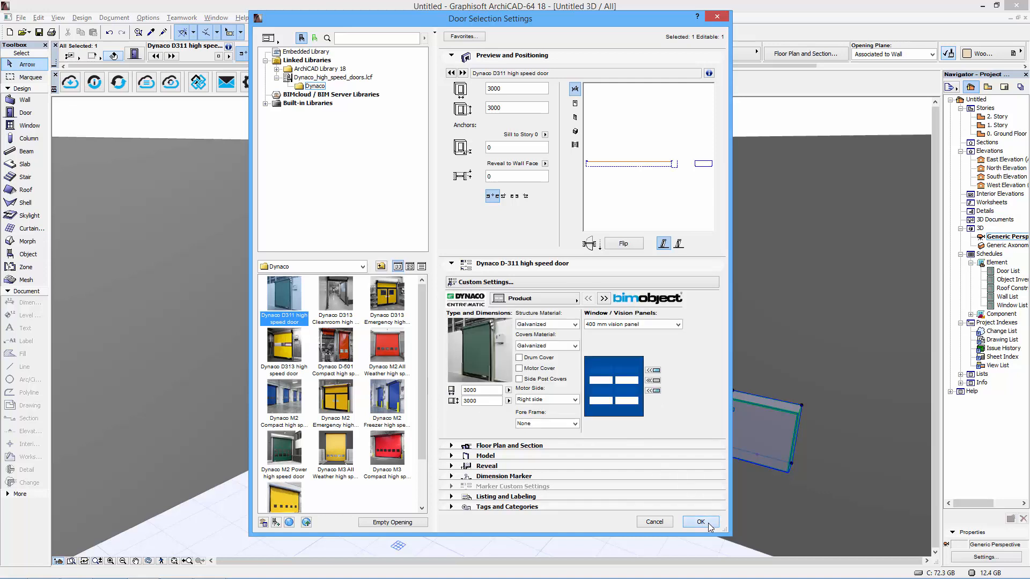
click(699, 521)
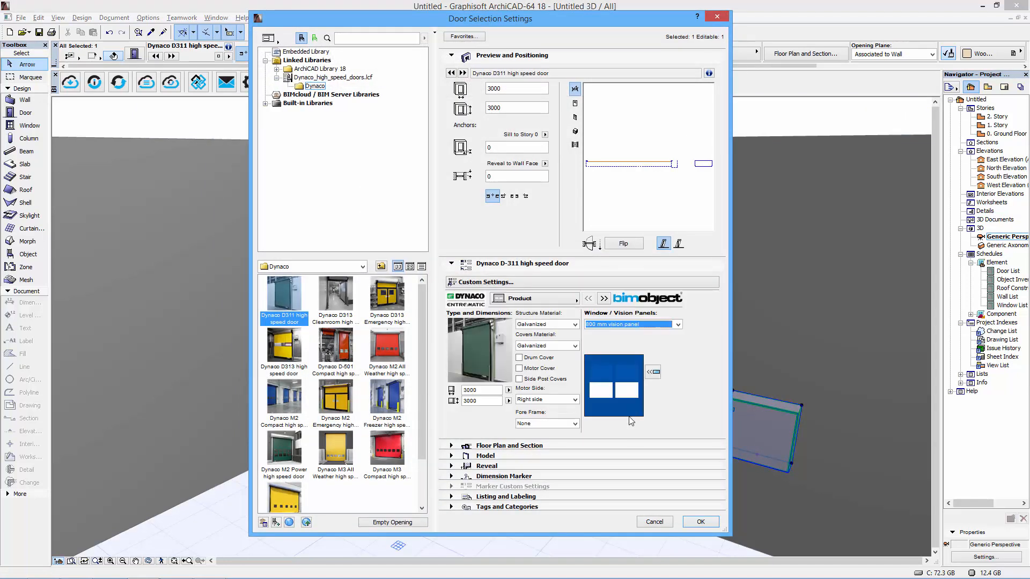
click(699, 521)
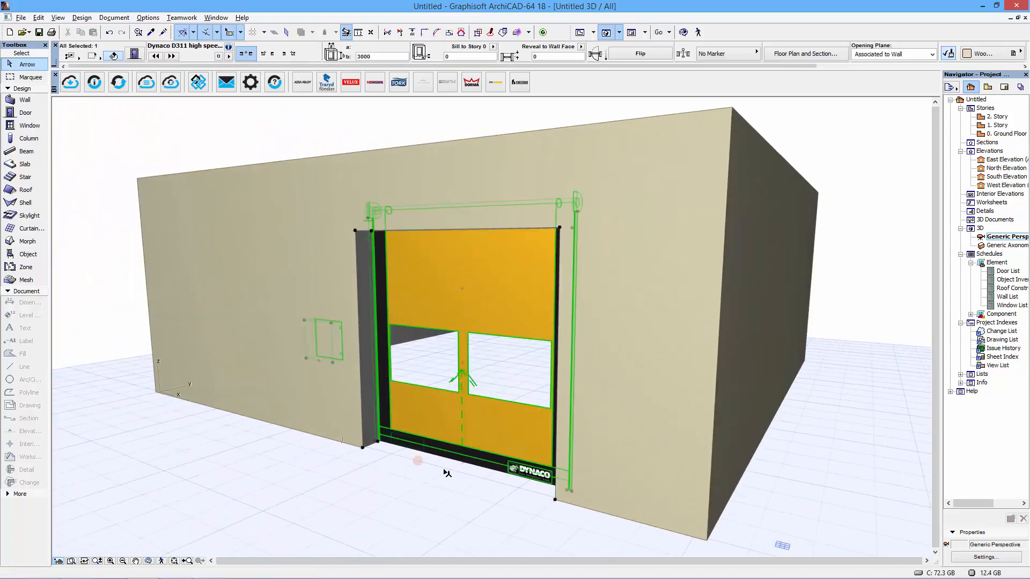
mouse_move(588, 386)
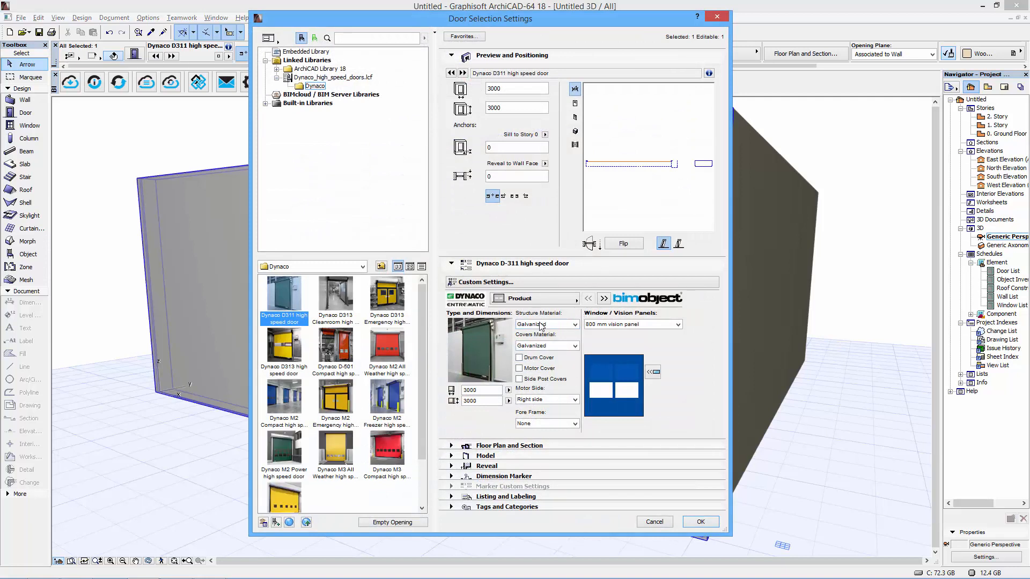
Try structure and cover material options, then page forward to the Control Boxes options.
click(547, 325)
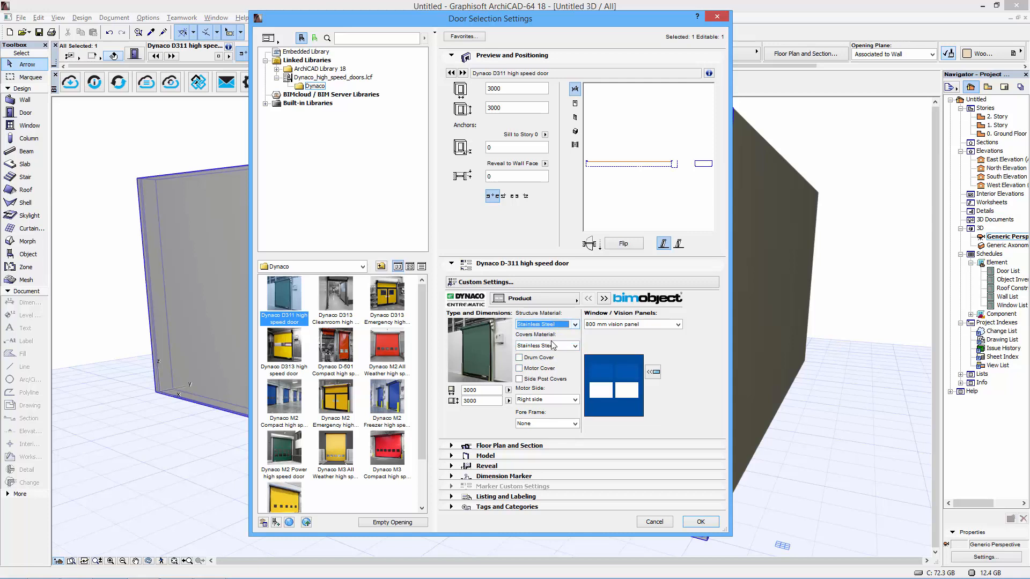
click(545, 346)
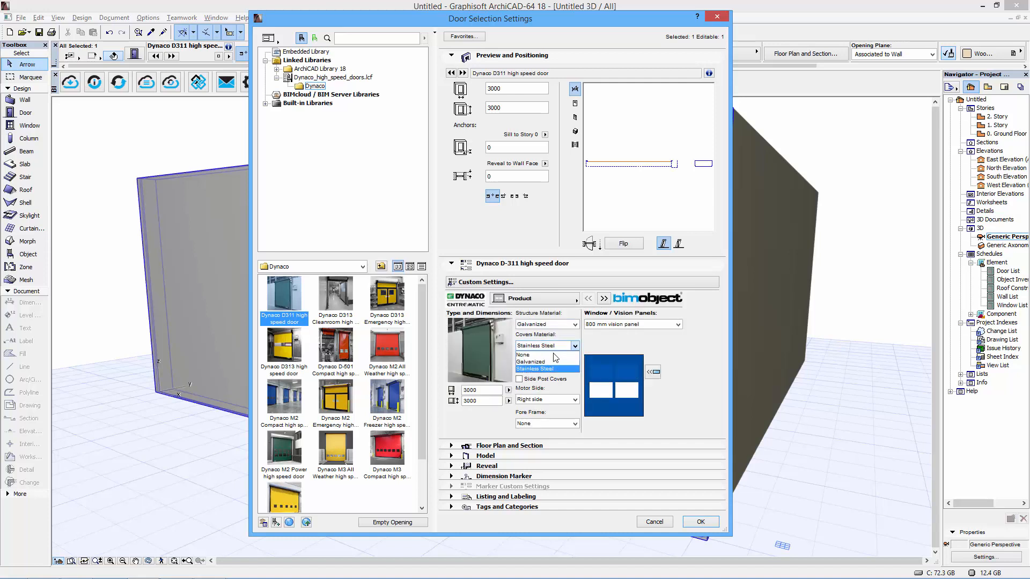
click(533, 368)
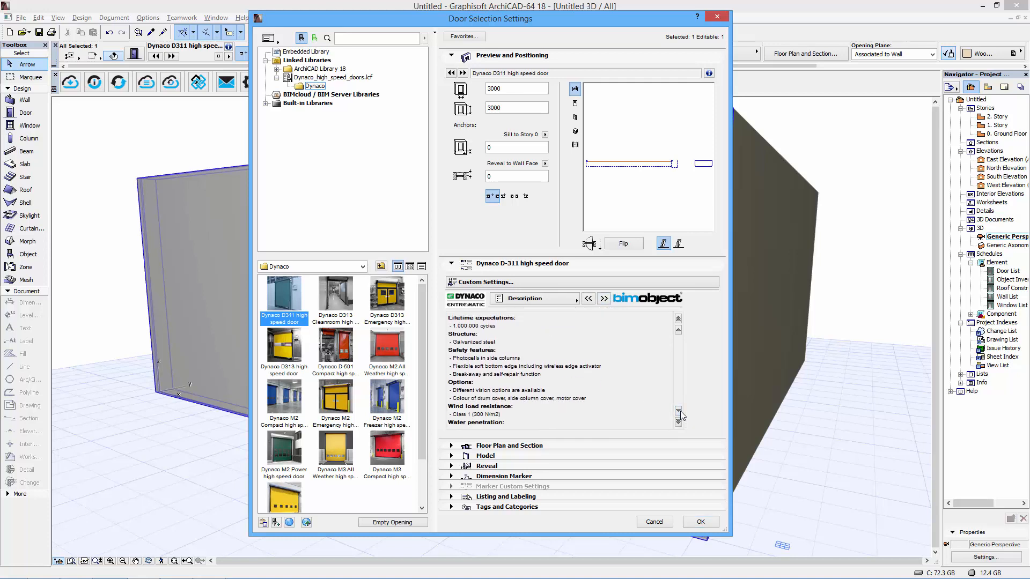
click(677, 421)
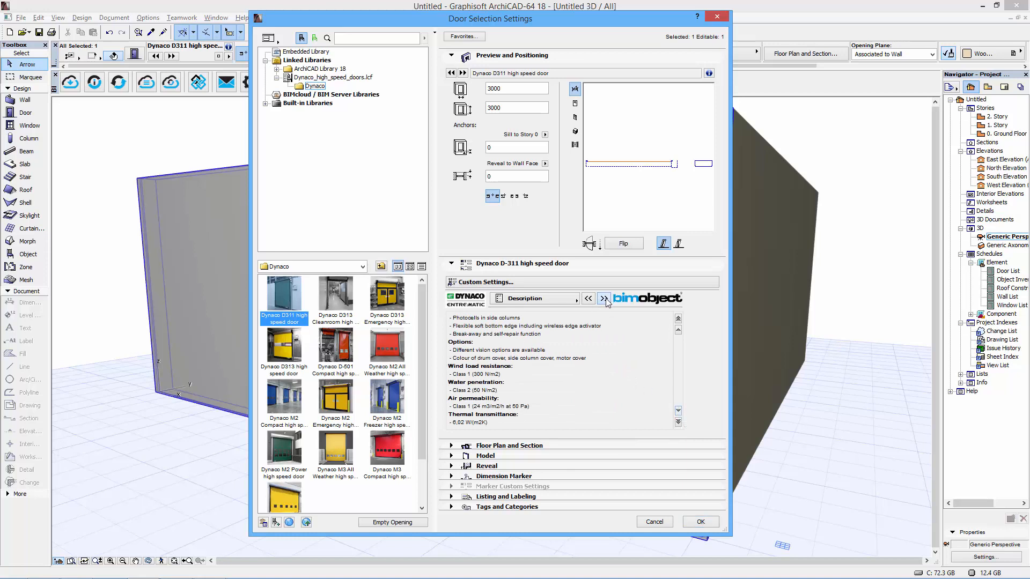
click(602, 299)
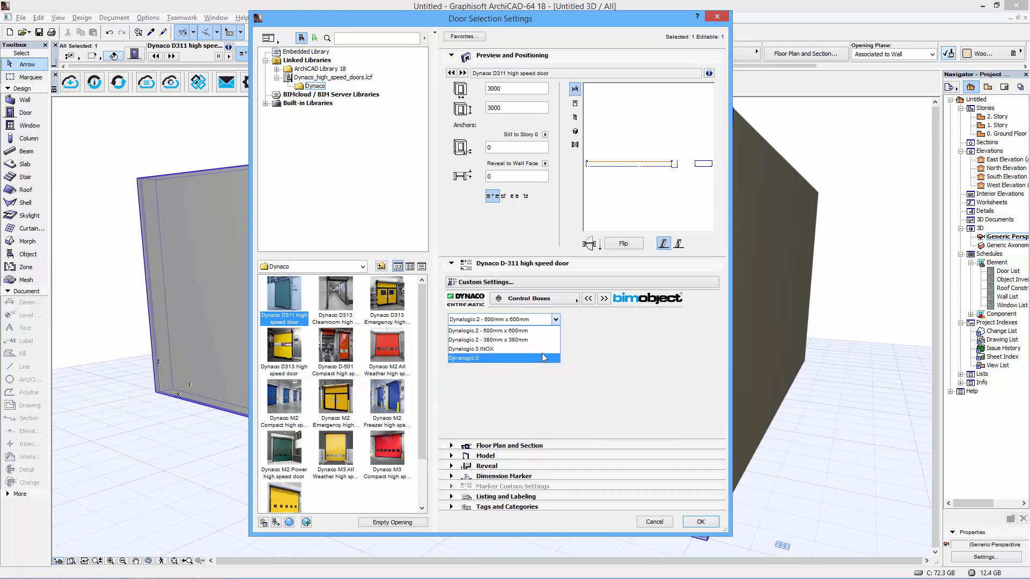
Set the control box to Dynalogic 3 INOX and reach the Colors page.
click(700, 521)
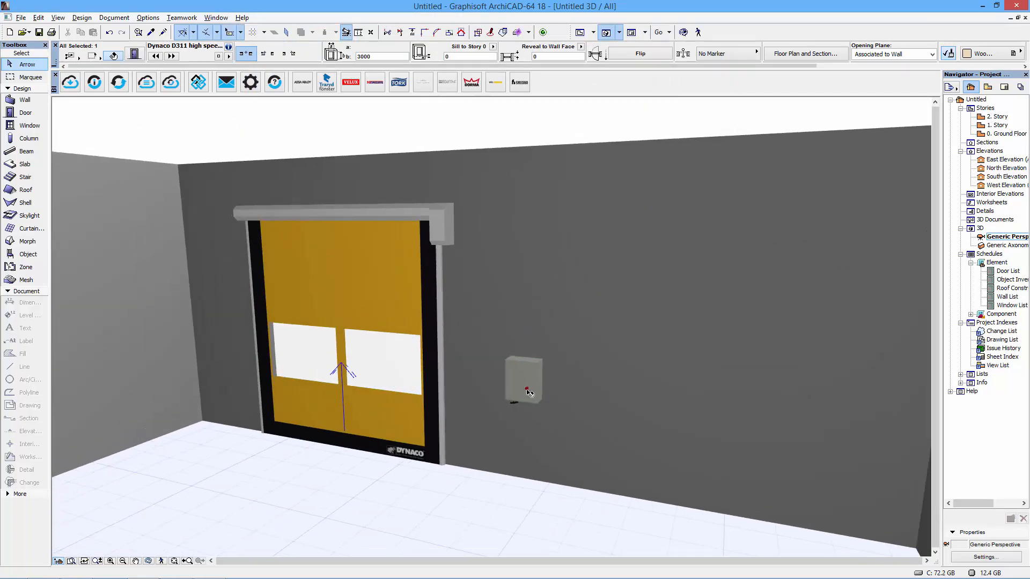
click(525, 388)
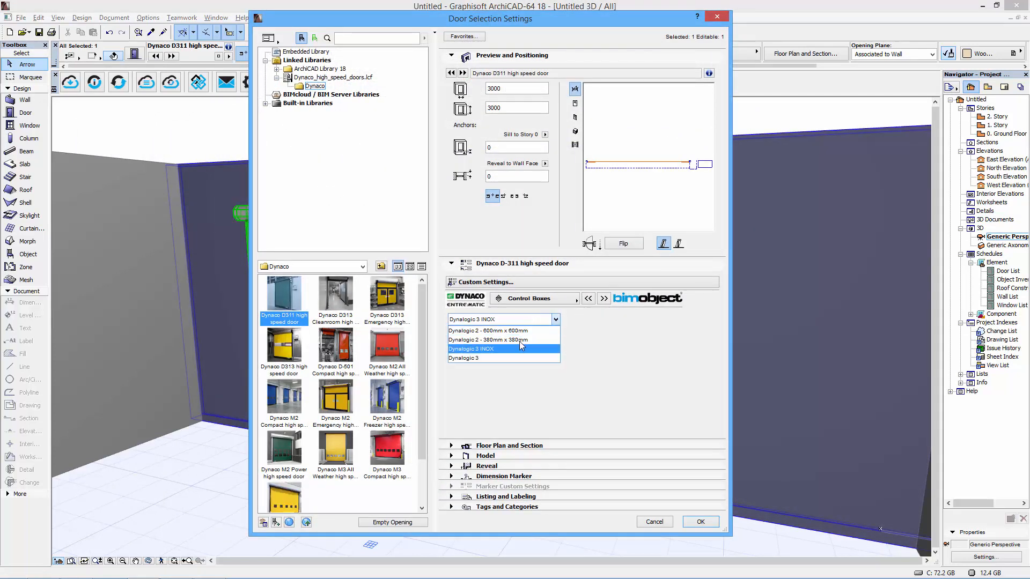
click(700, 521)
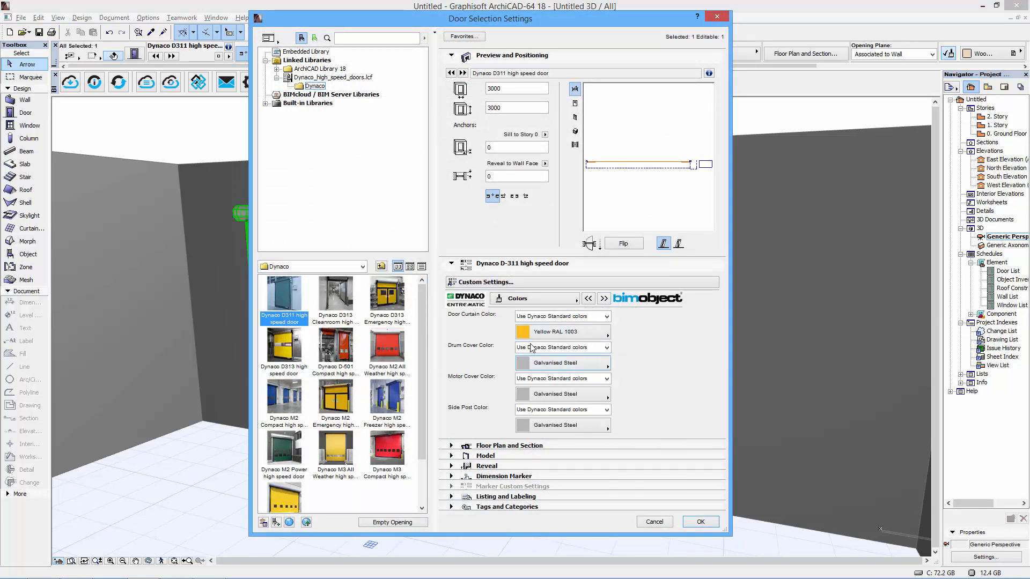
Make the curtain Orange RAL 2004 and the covers Green RAL 6005, then confirm.
click(561, 378)
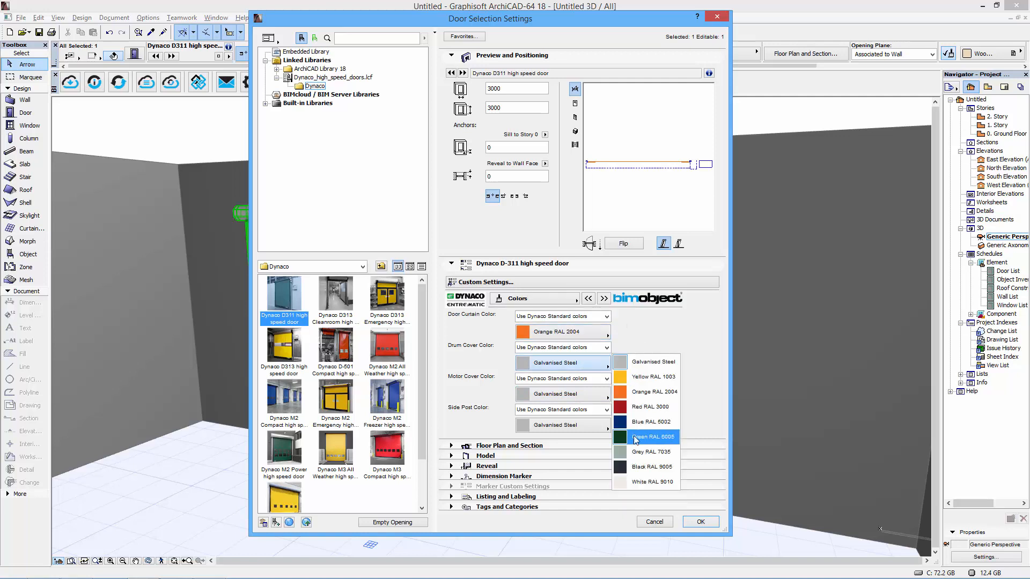
click(650, 436)
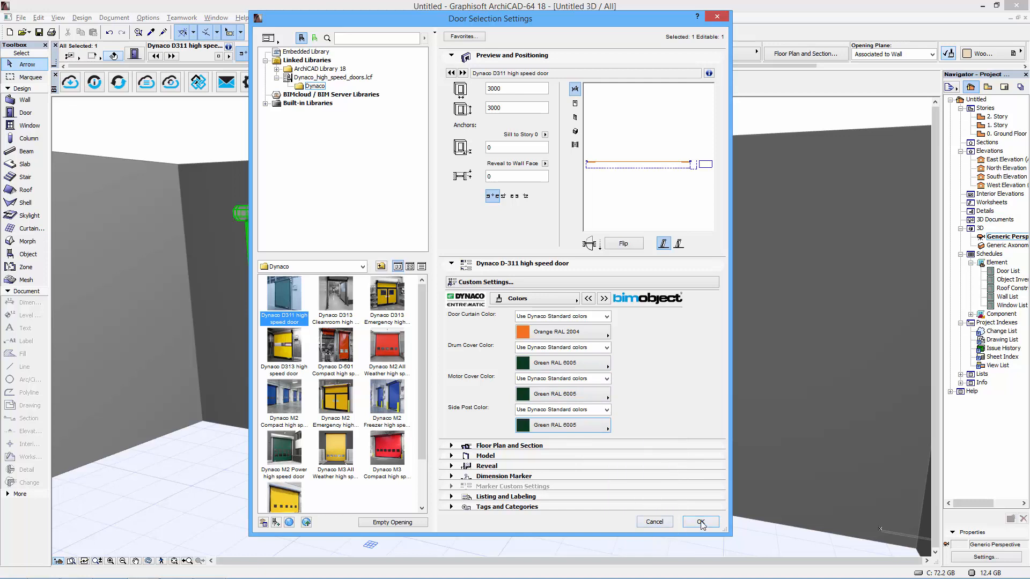
click(700, 521)
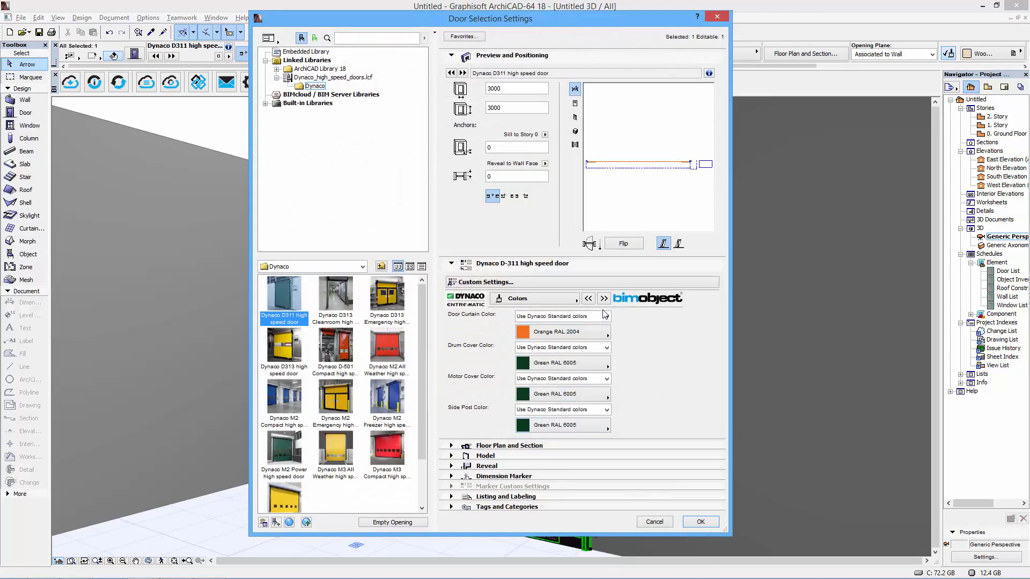
View the door's Information page, then cancel out of Door Selection Settings.
click(603, 298)
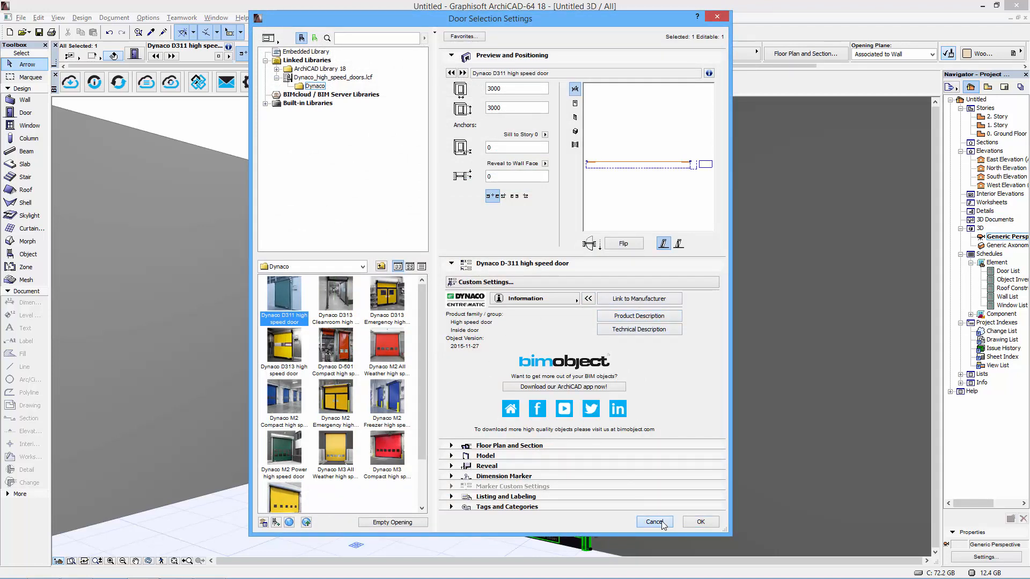
click(700, 522)
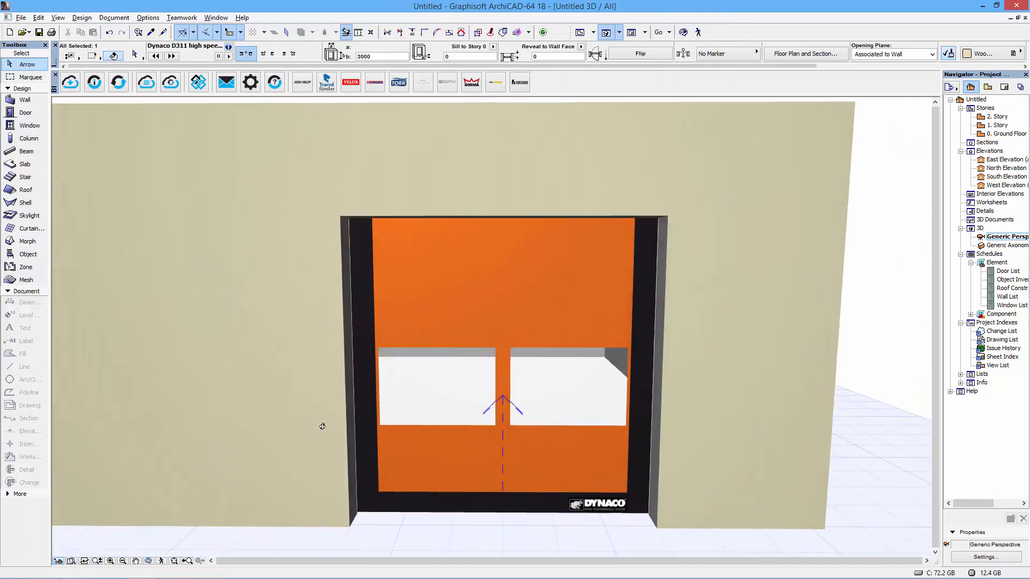